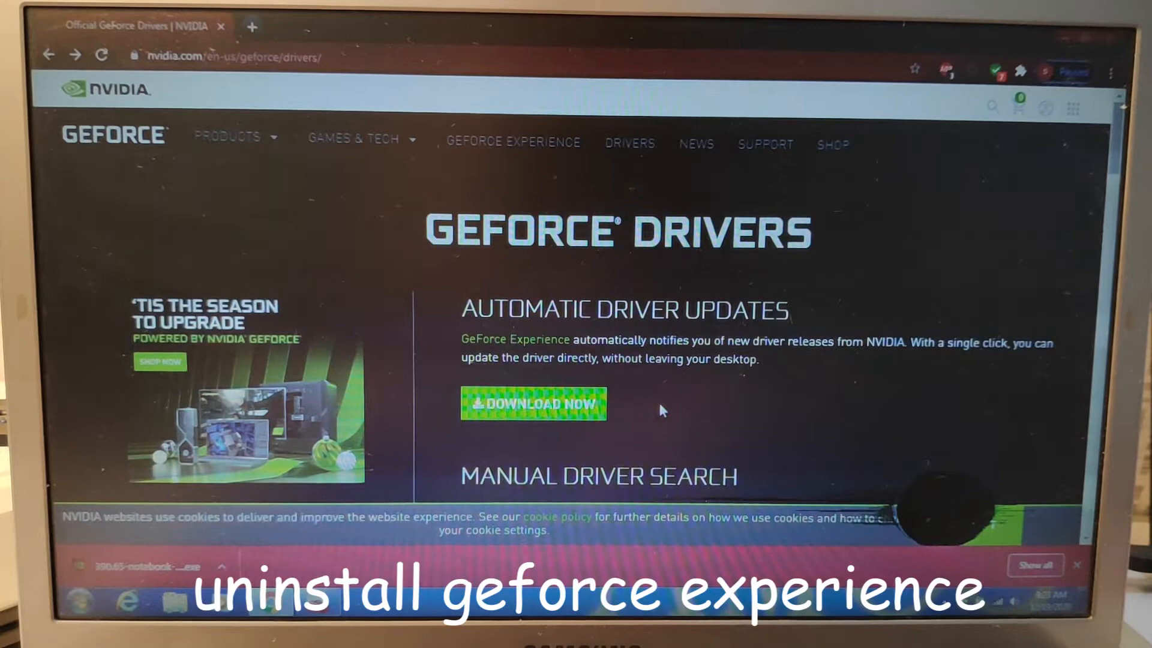
Start the manual driver search for GeForce 600M Series, GT 620M, Windows 7 64-bit, English (US)
click(358, 138)
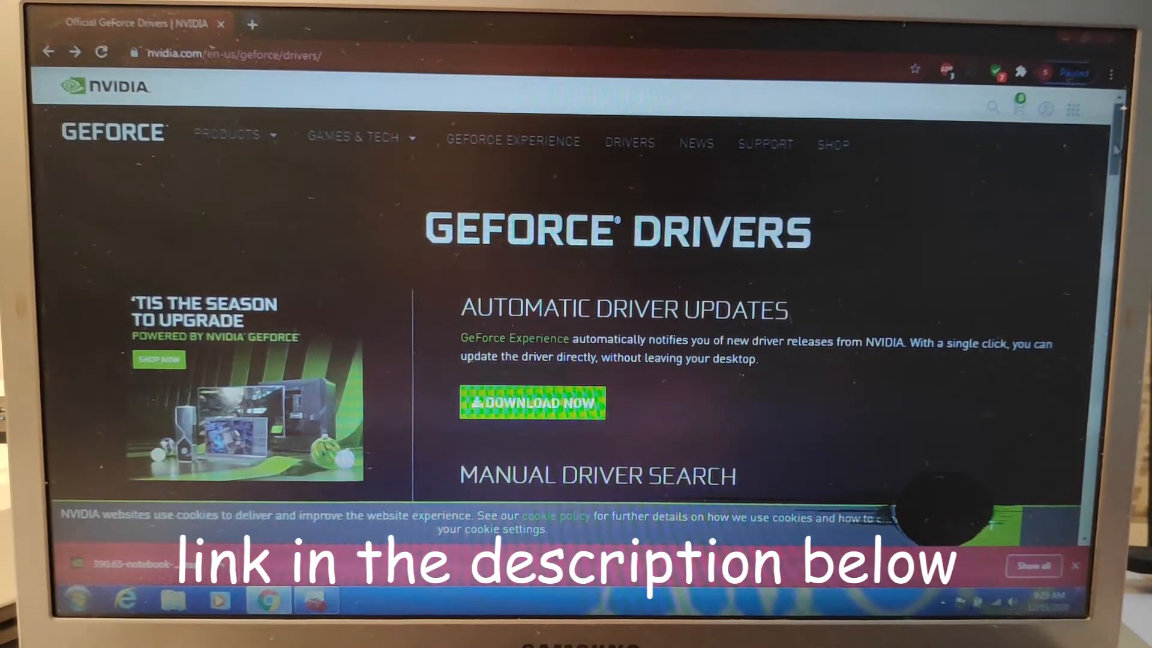
scroll(down, 3)
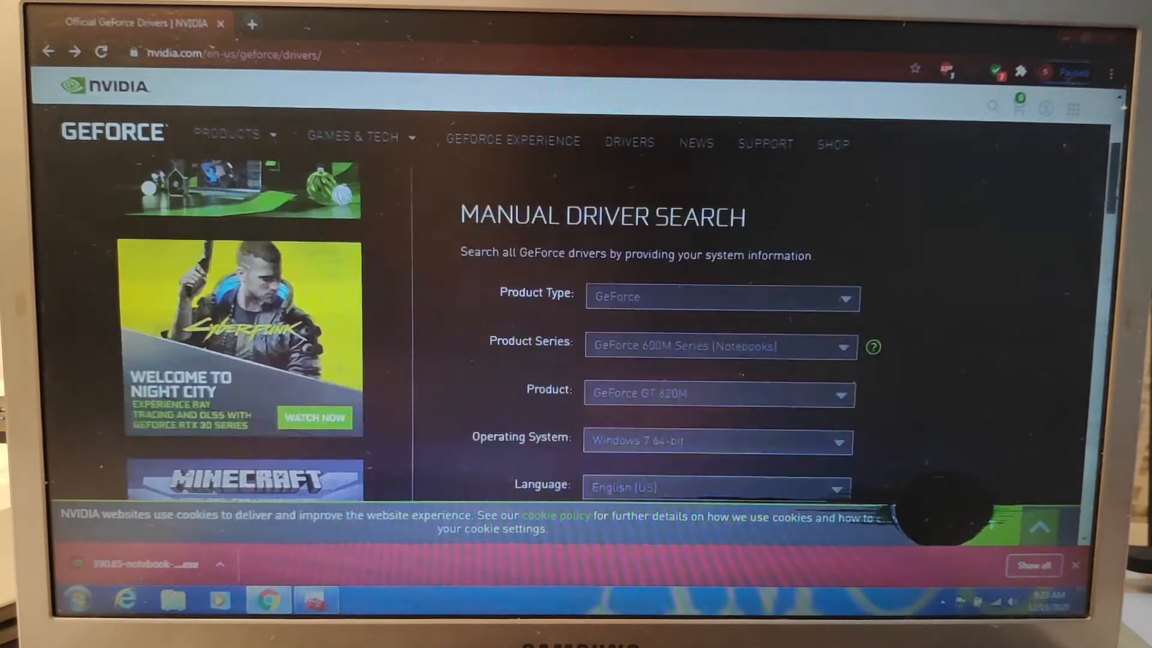
scroll(down, 3)
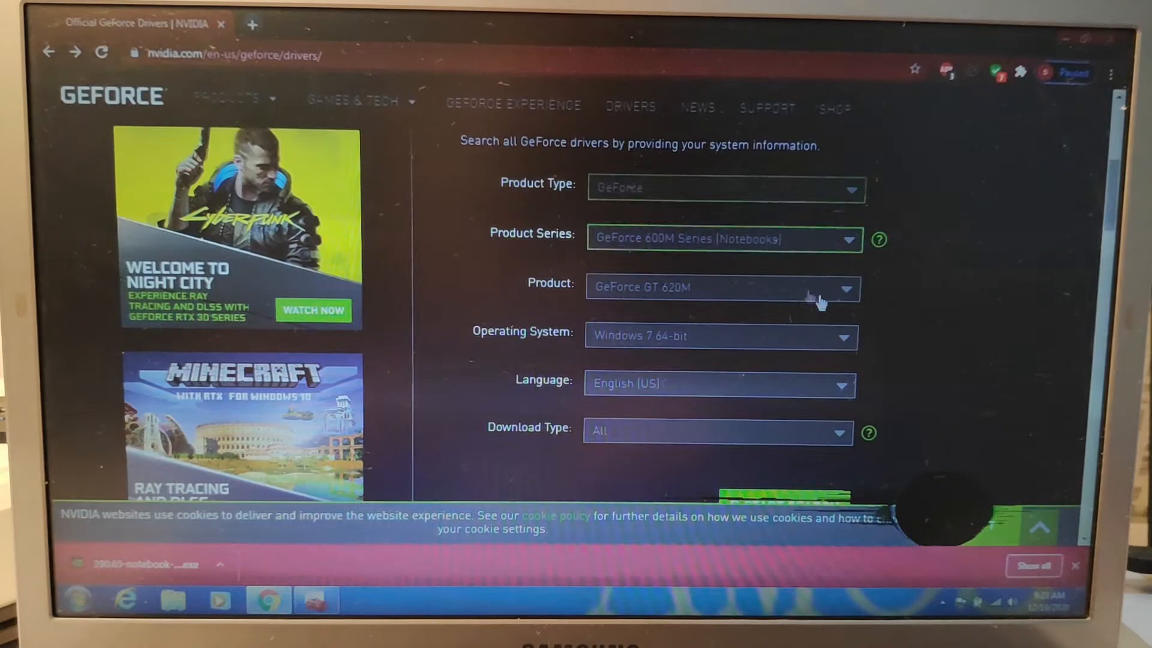
scroll(down, 3)
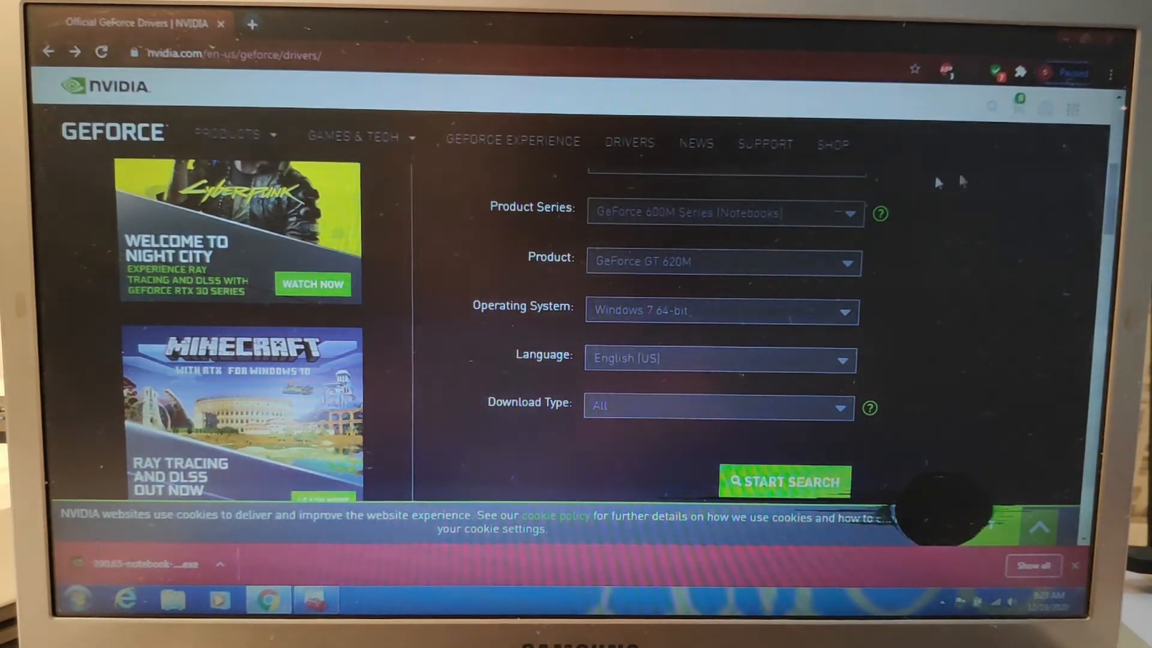
scroll(up, 3)
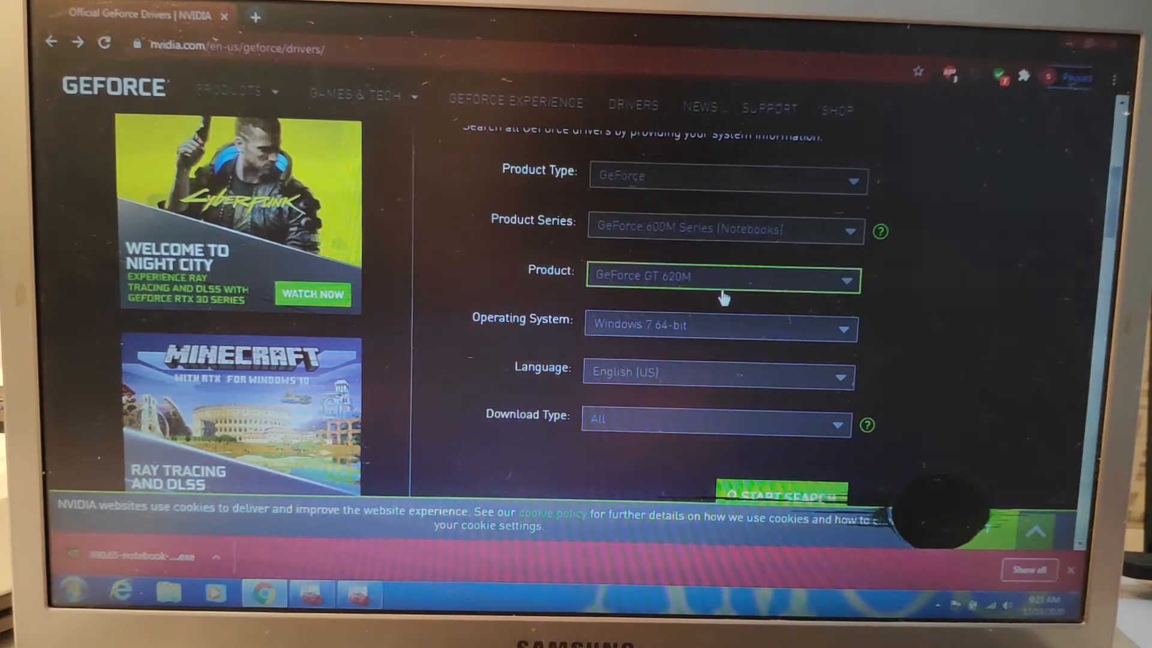
mouse_move(711, 353)
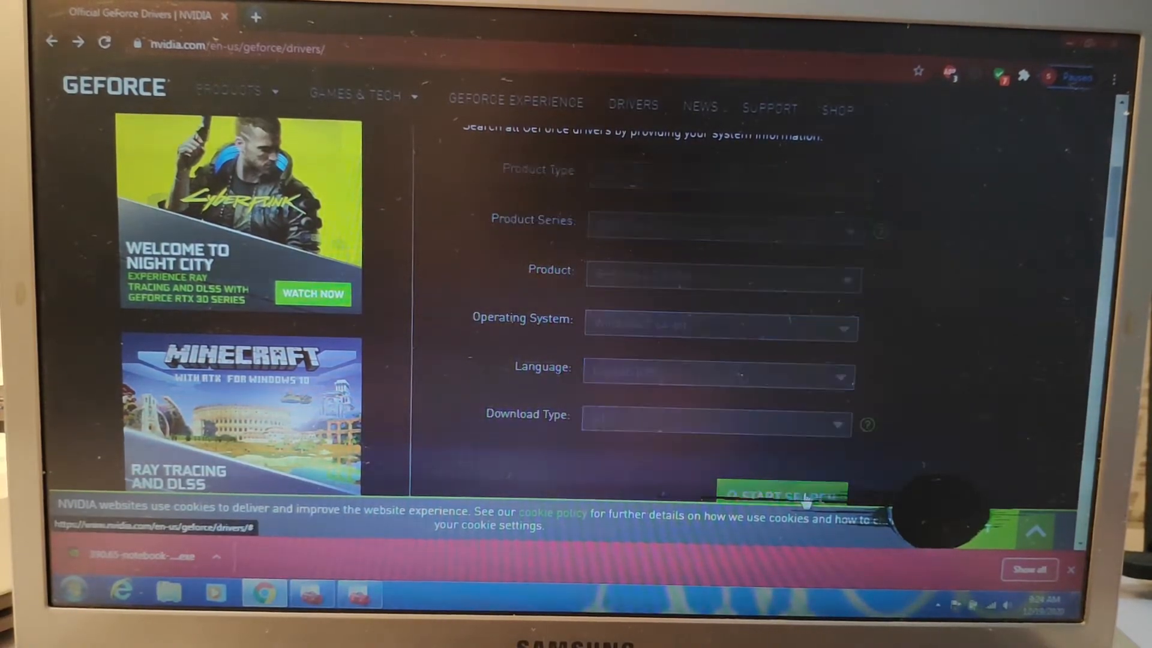
click(777, 493)
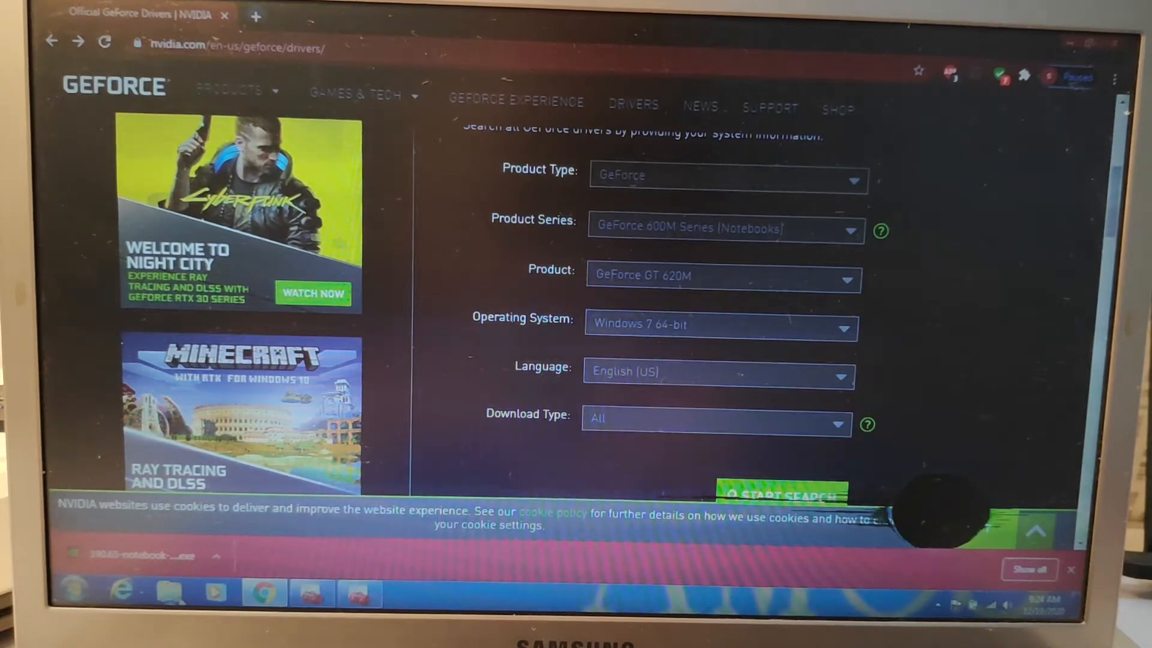
click(168, 590)
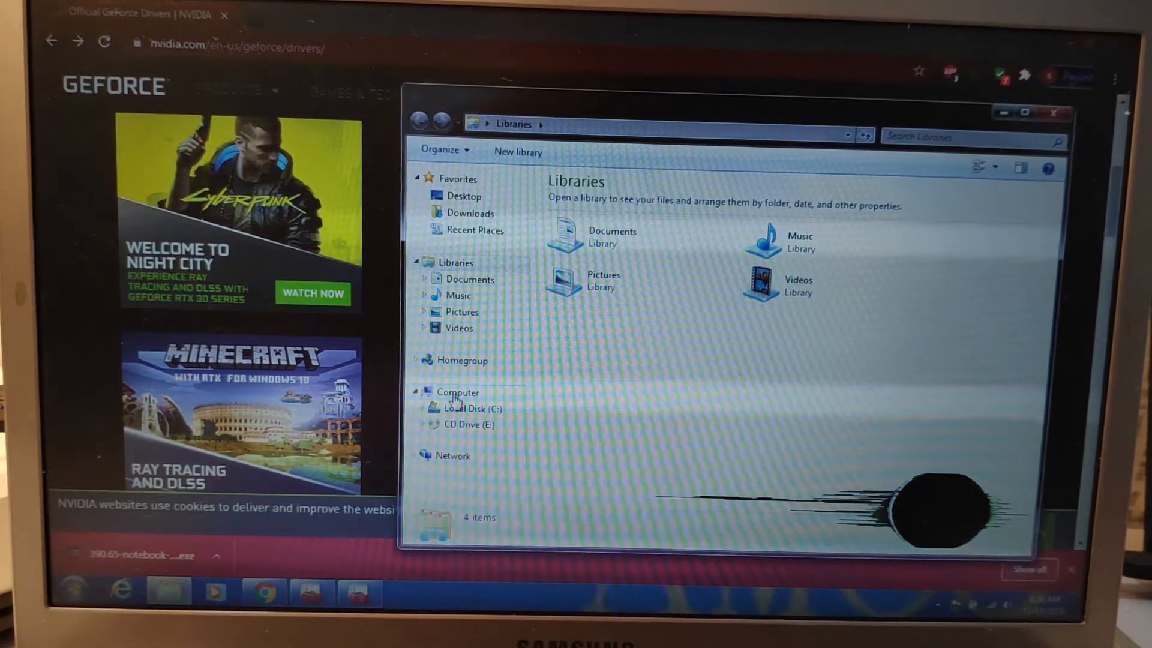
right_click(457, 391)
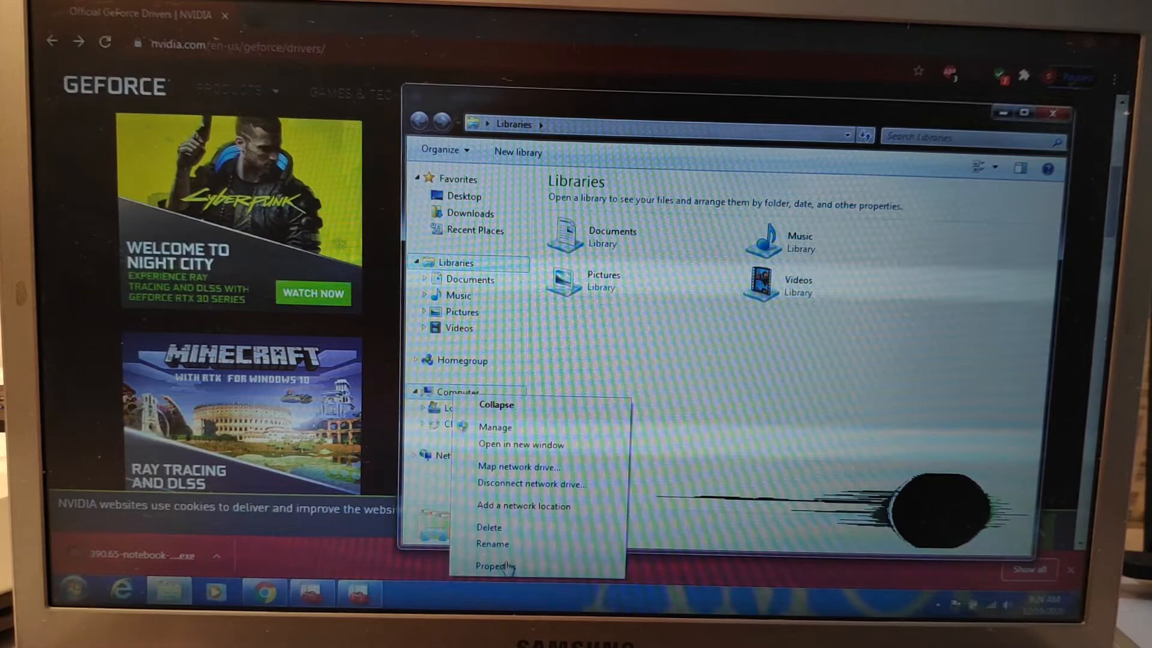
click(494, 564)
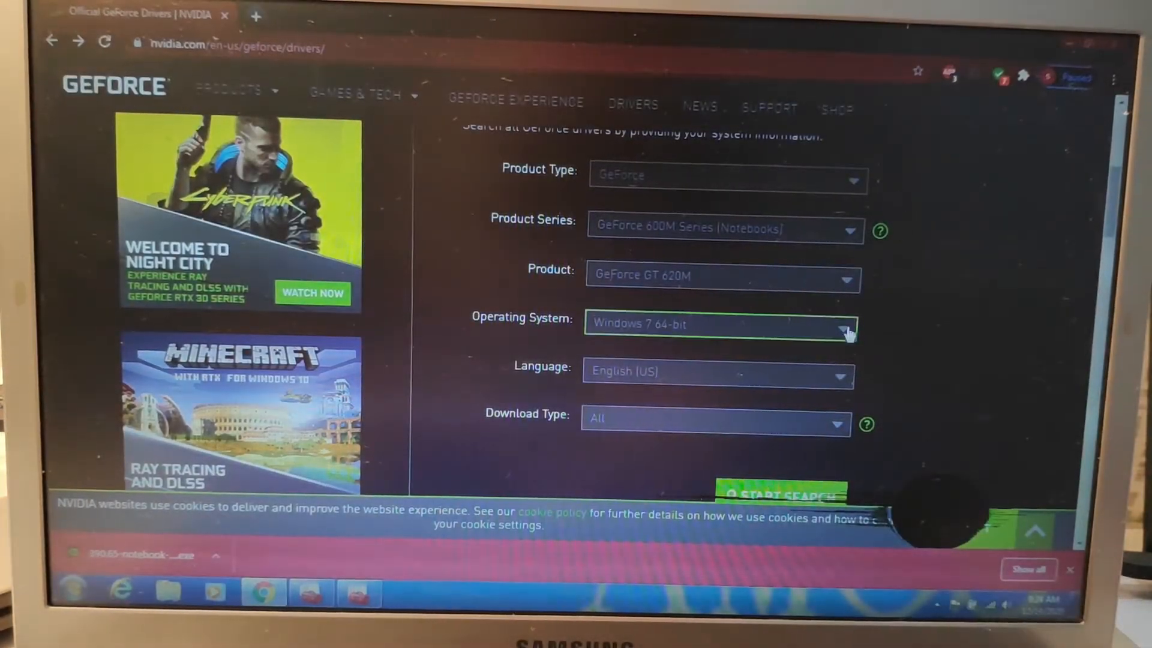
Scroll to the Driver Results list showing Game Ready drivers 391.35, 391.24 and 391.01
scroll(down, 3)
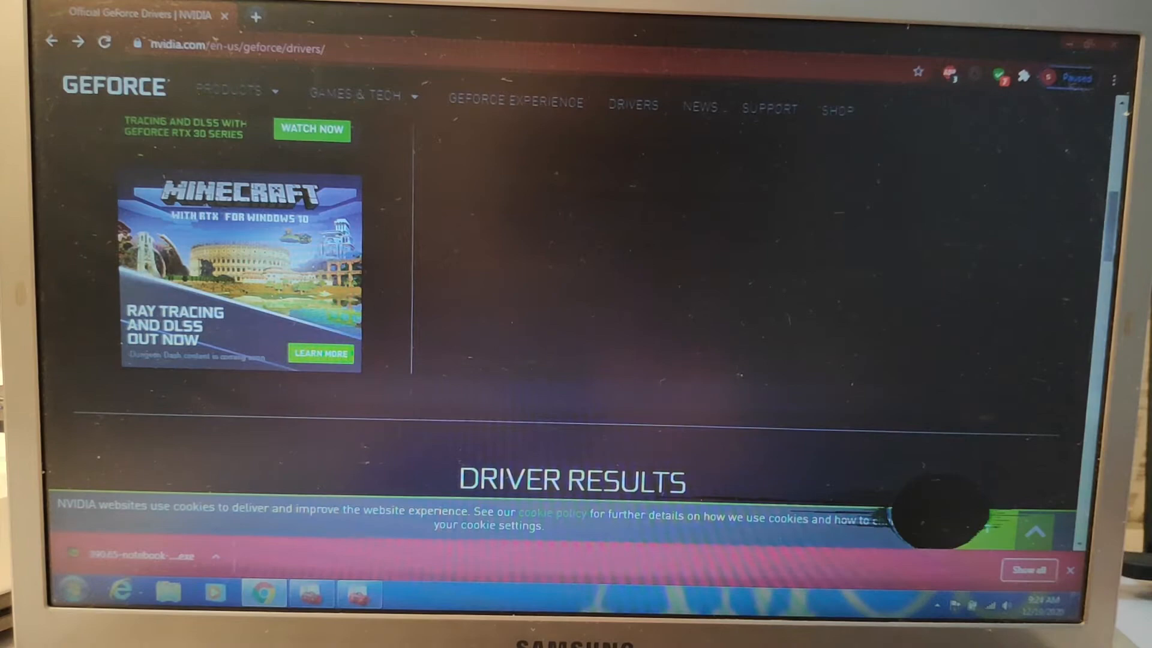
scroll(down, 3)
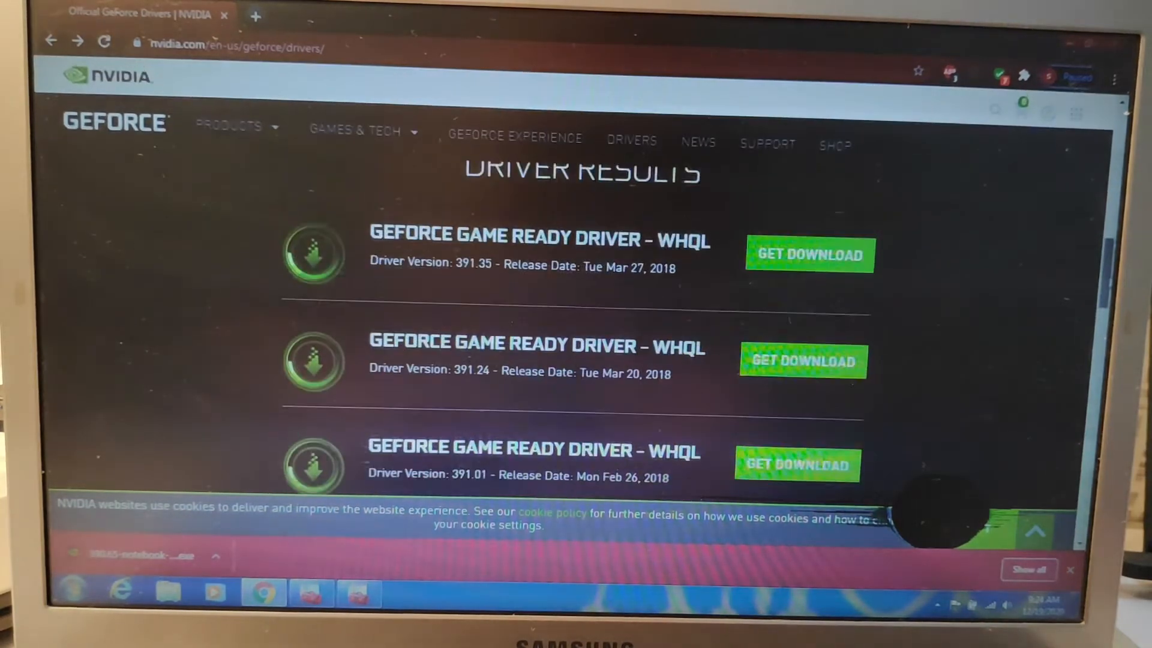
scroll(down, 3)
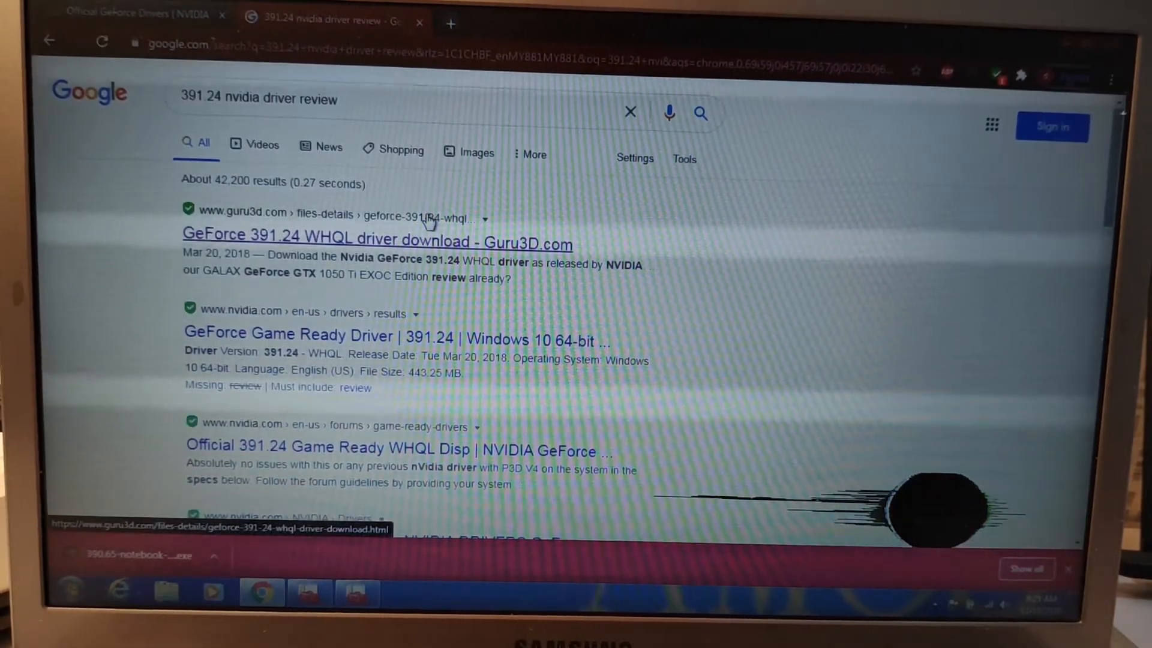
Read the Guru3D comments and the full Reddit discussion thread on driver 391.24
click(351, 240)
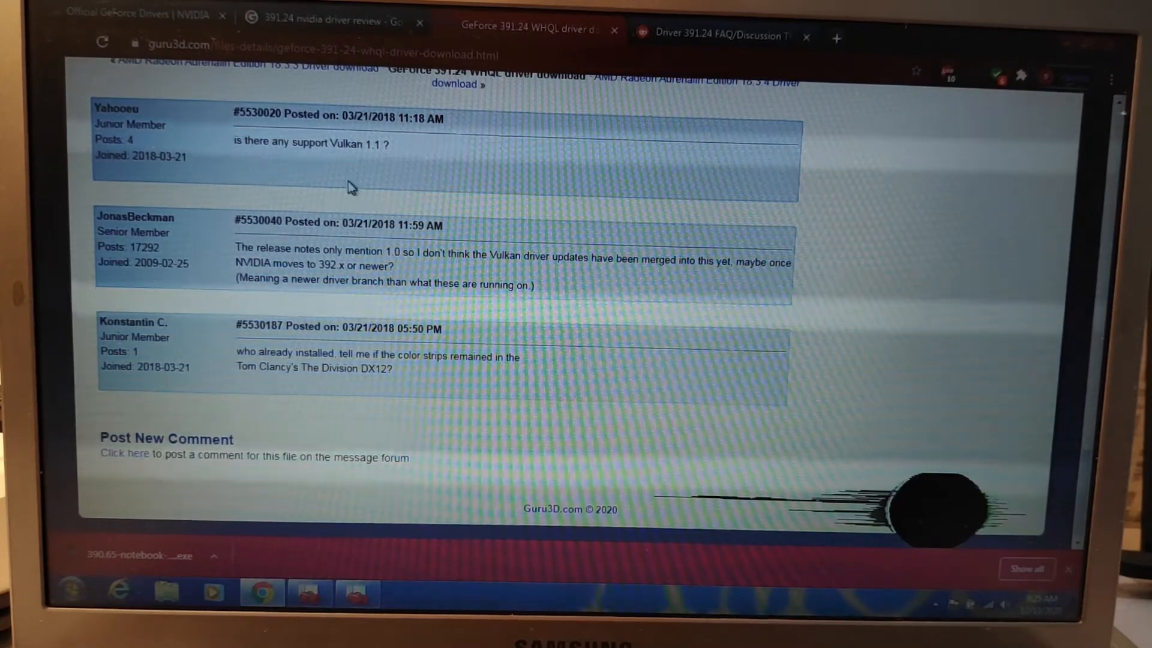
mouse_move(703, 29)
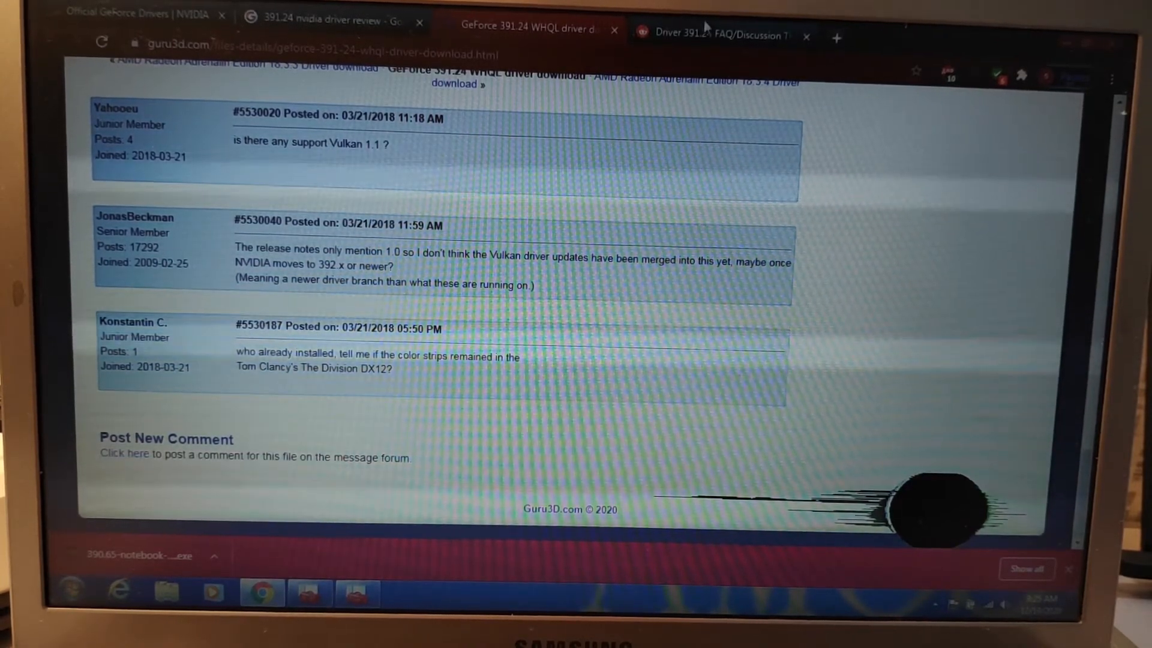
click(721, 33)
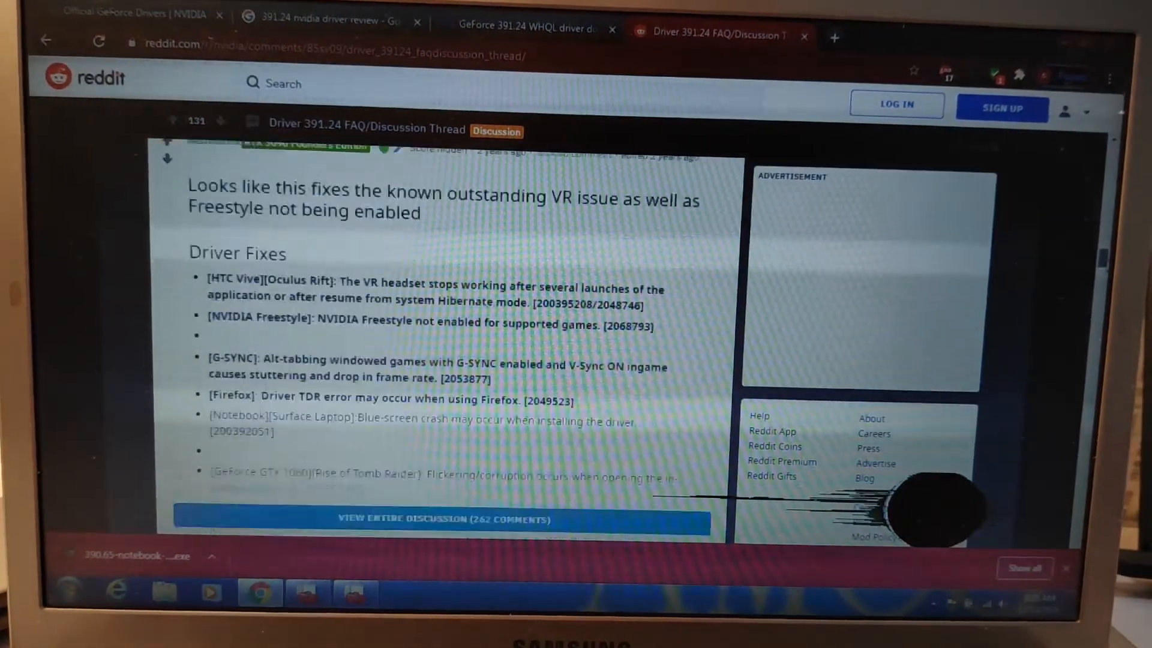
scroll(down, 3)
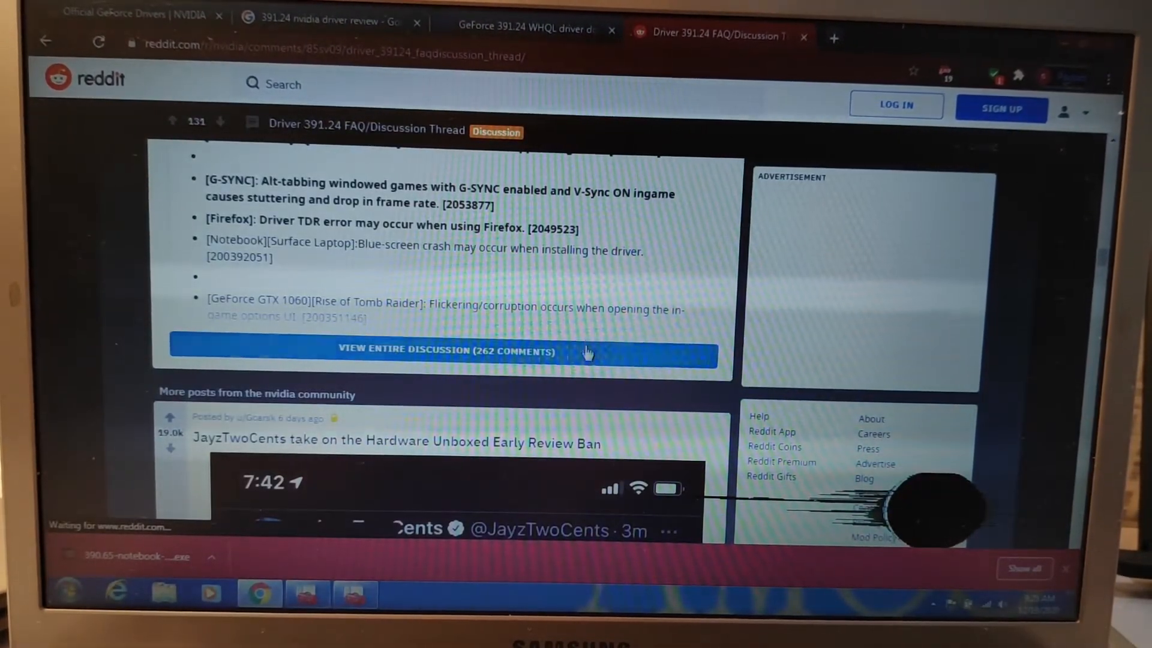
click(446, 350)
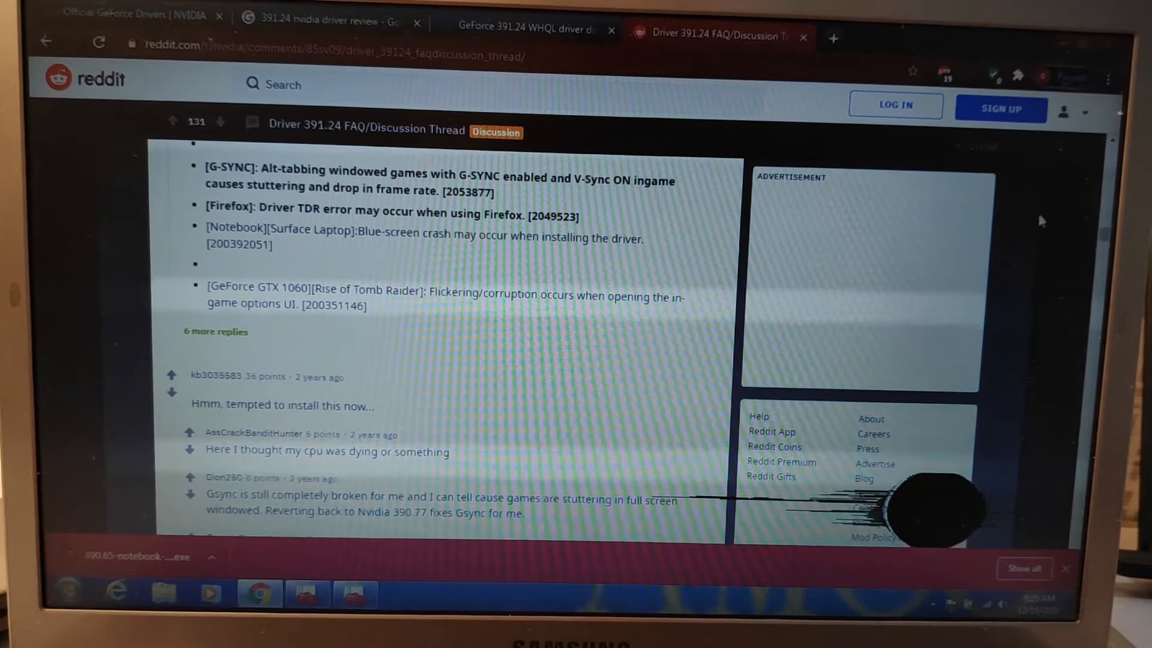
scroll(down, 3)
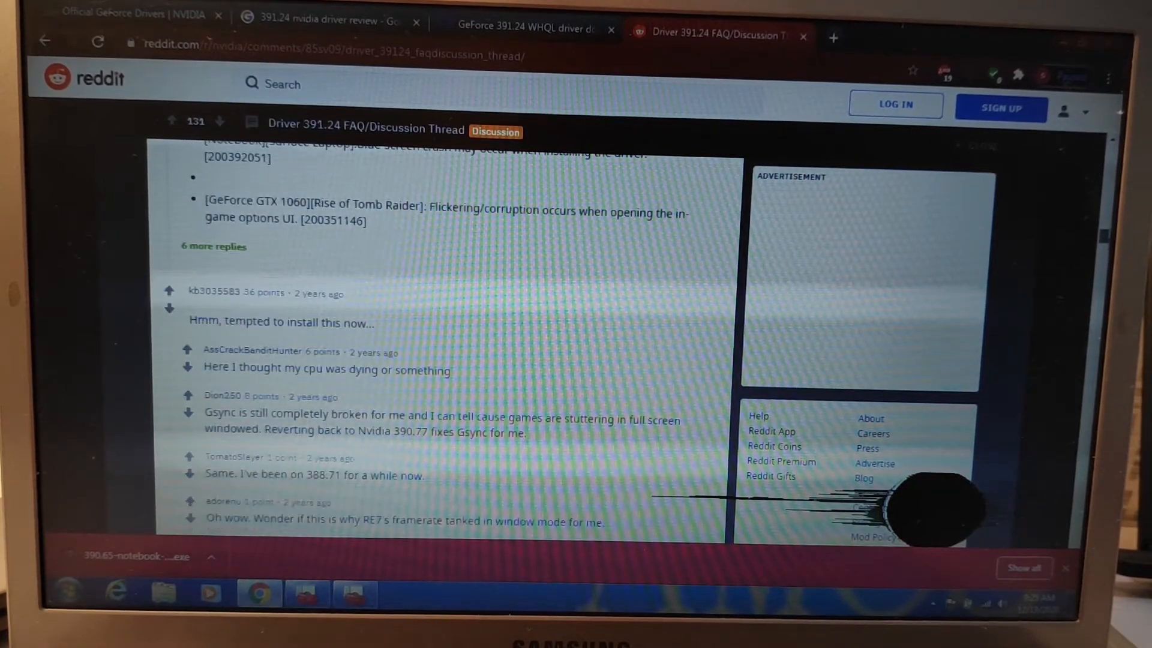
scroll(down, 3)
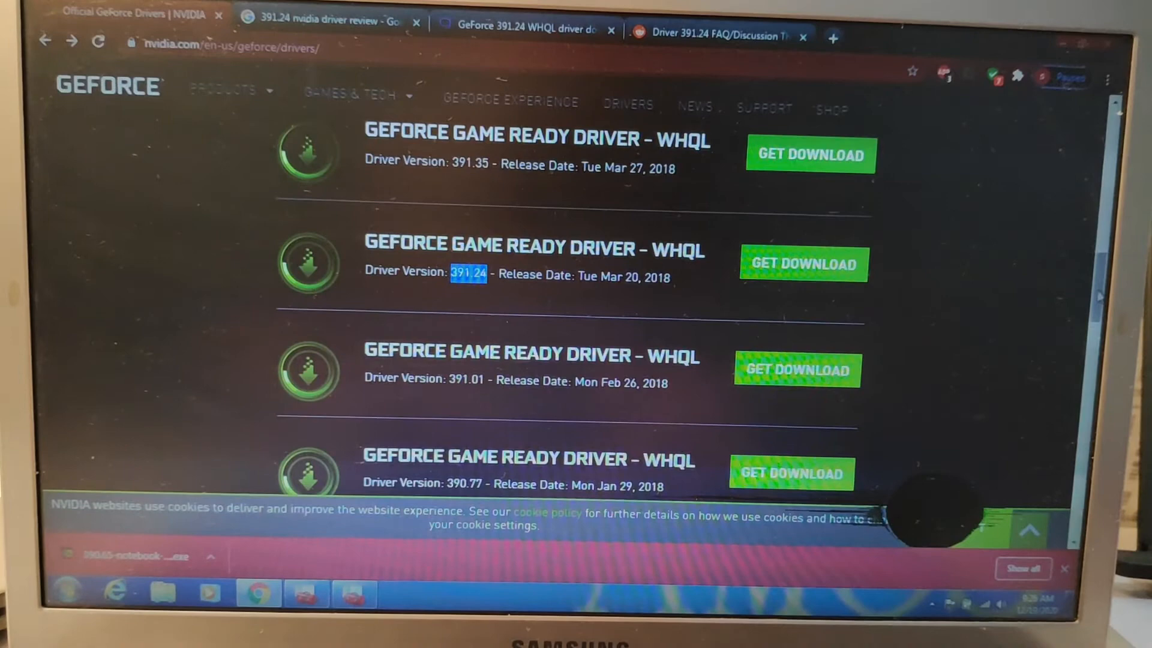
Copy version 390.65 from the driver list and search Google for '390.65 nvidia driver review'
scroll(down, 3)
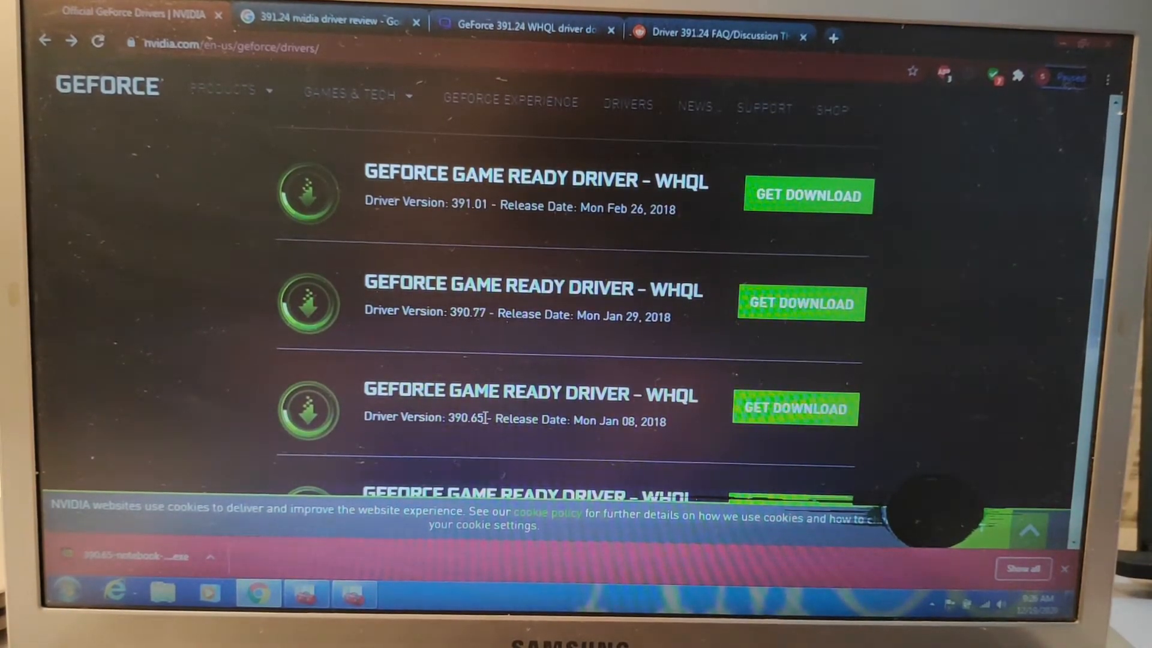
double_click(461, 420)
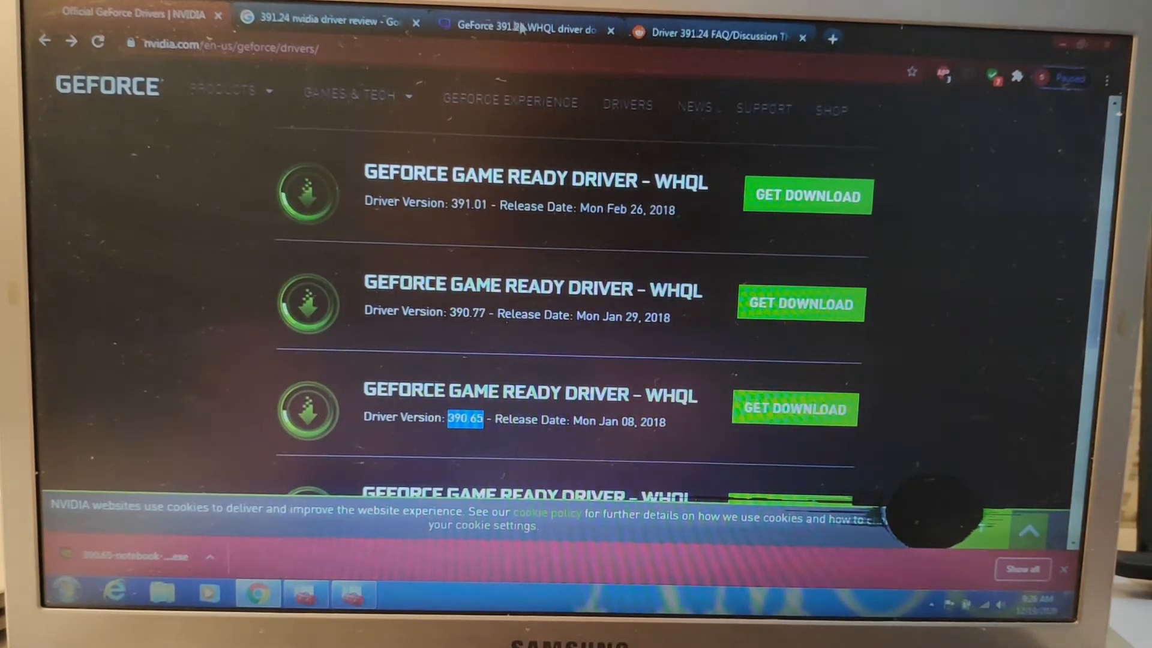
click(328, 21)
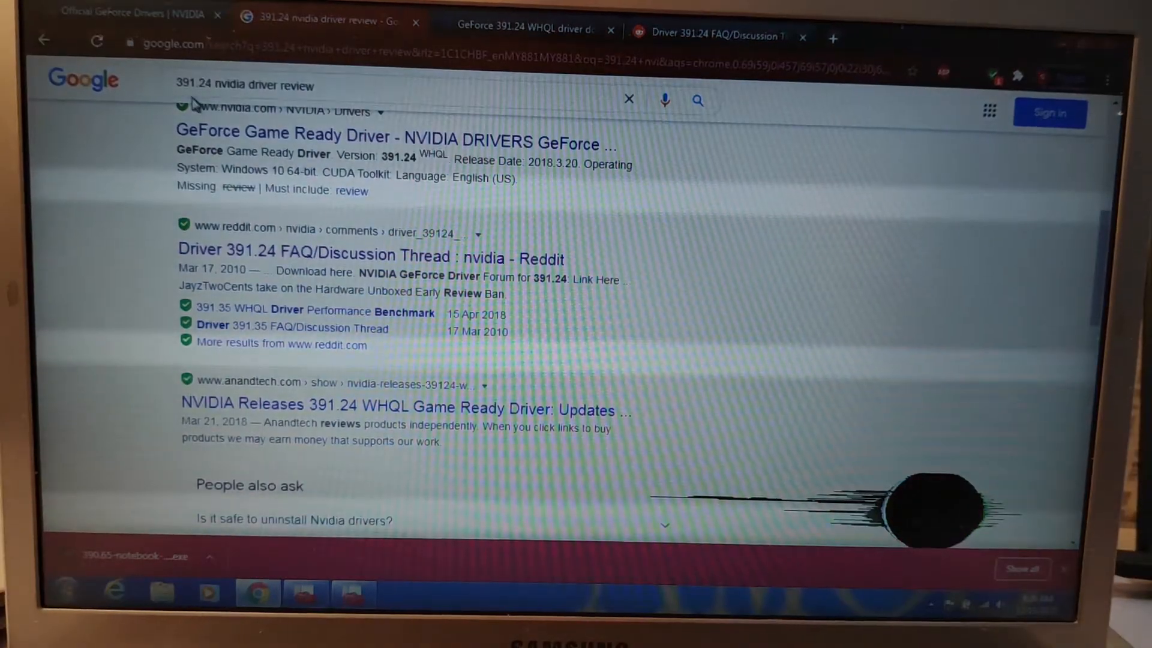
click(239, 86)
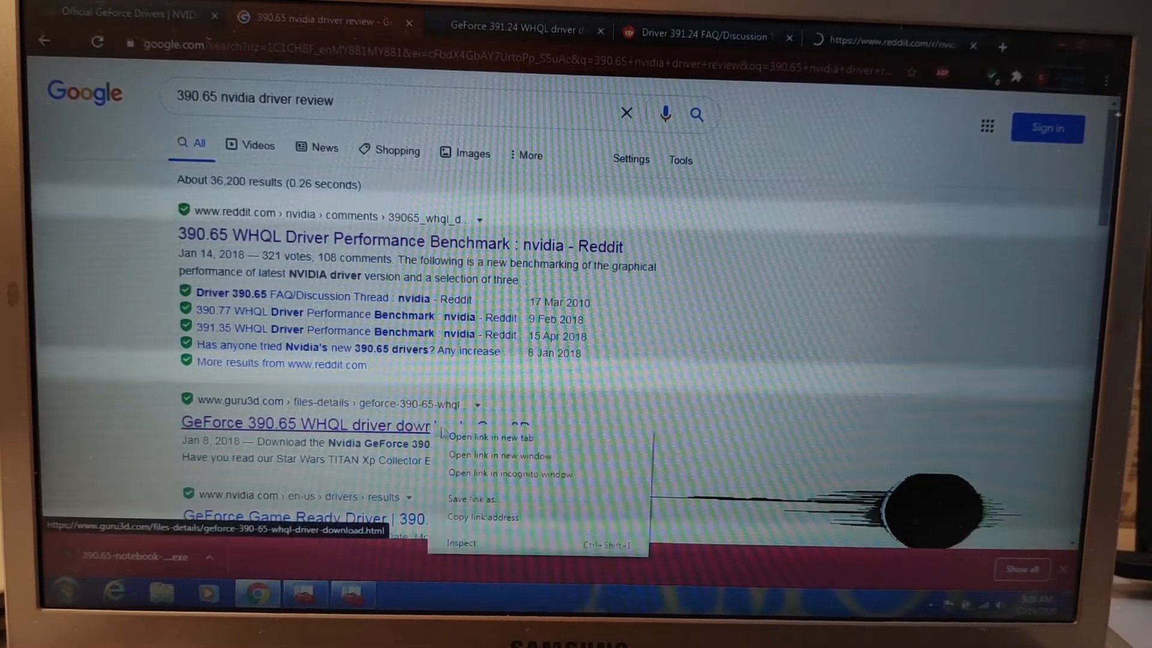
Read the Reddit 390.65 benchmark thread and the Guru3D 390.65 download page comments
click(487, 437)
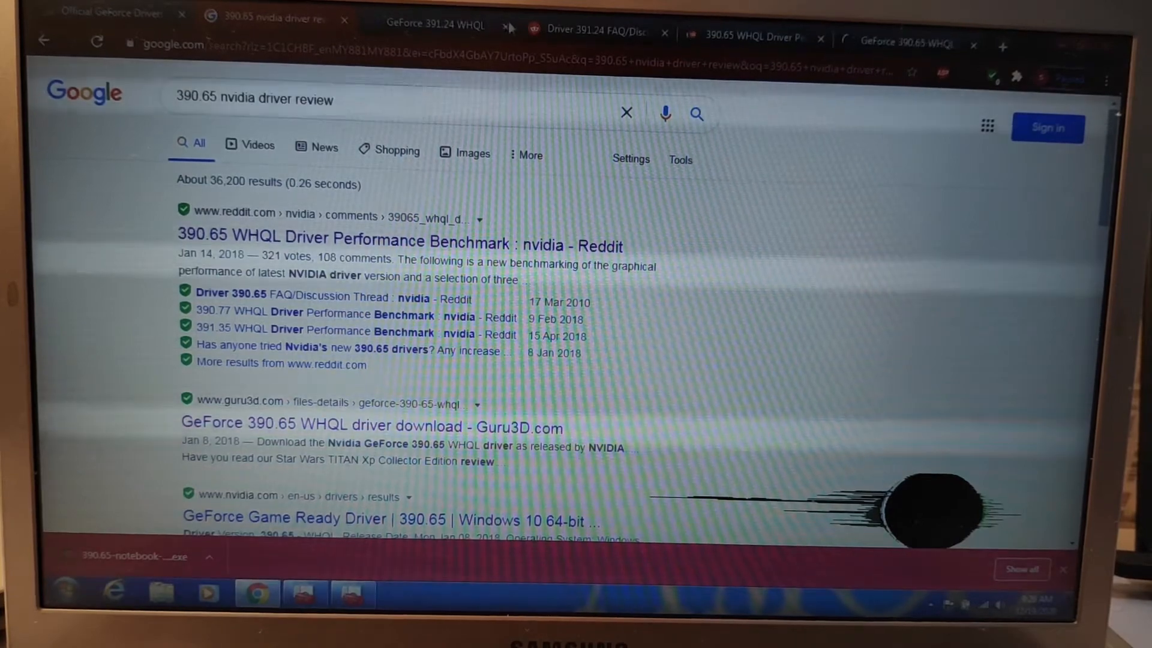
click(380, 239)
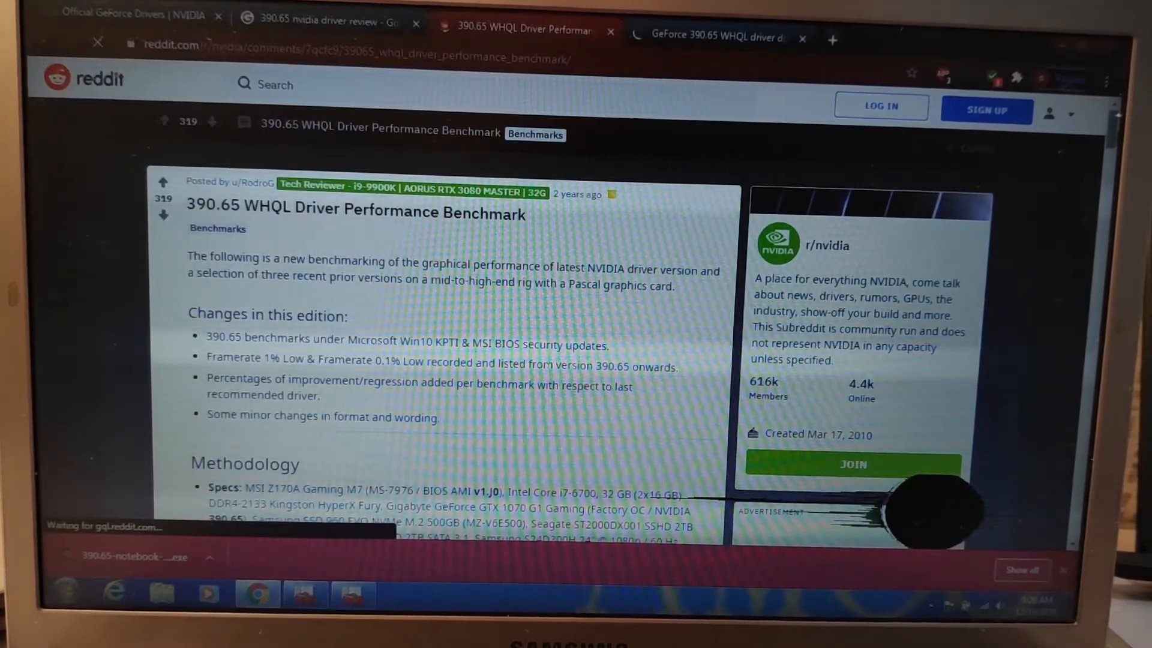
scroll(down, 3)
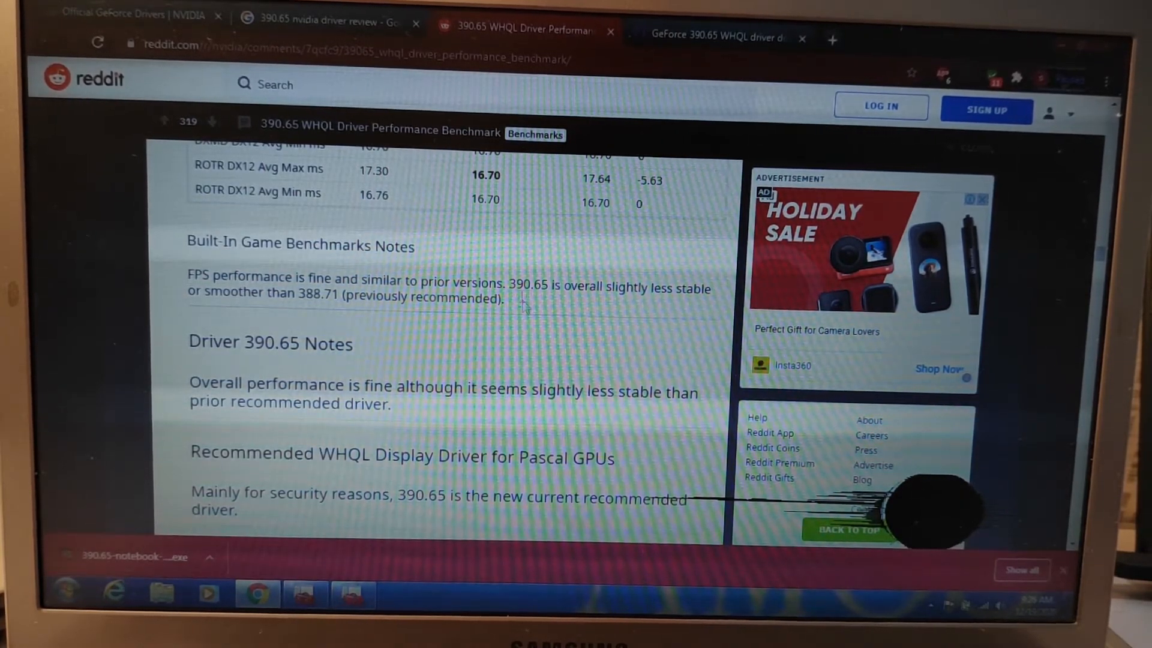
click(721, 37)
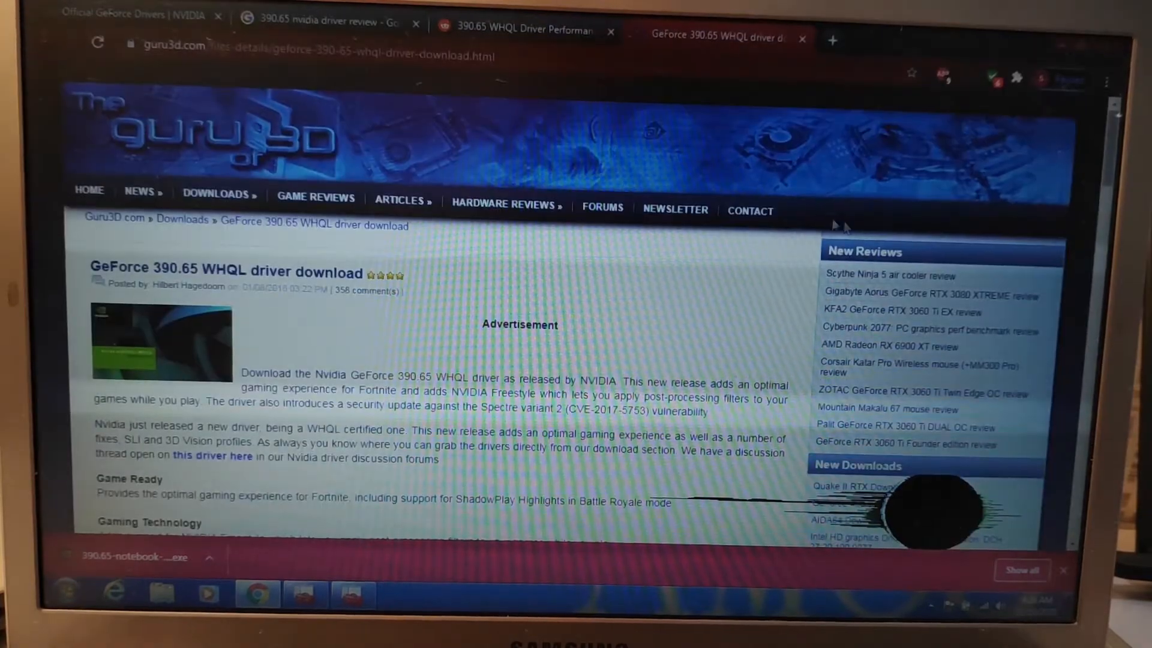
scroll(down, 3)
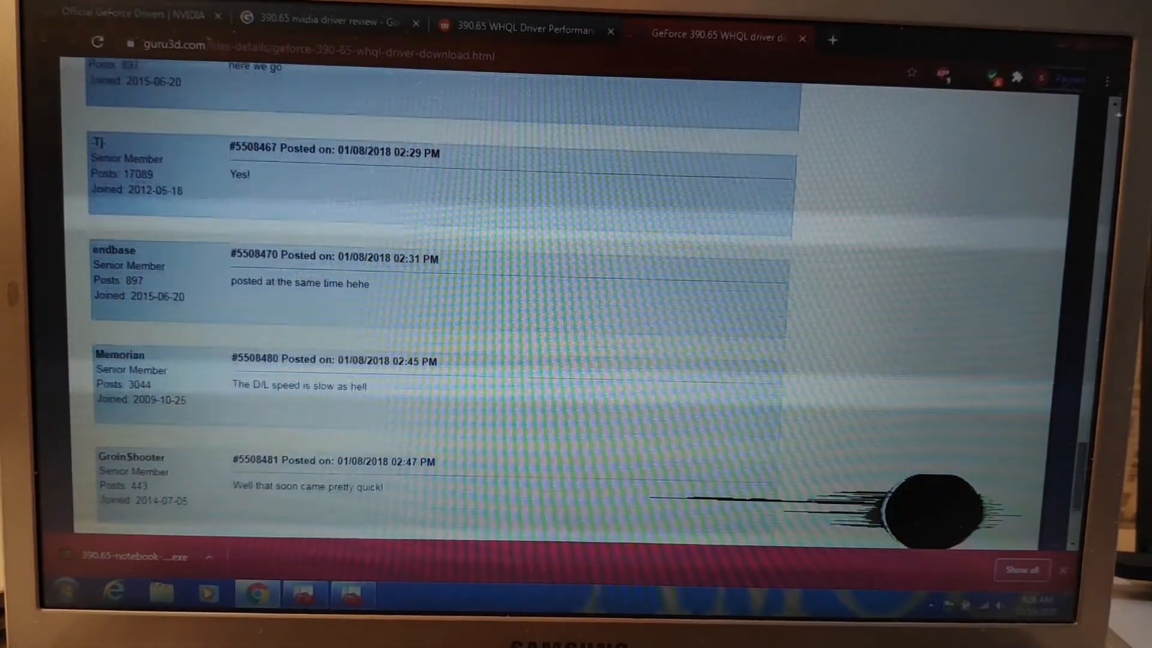
scroll(down, 3)
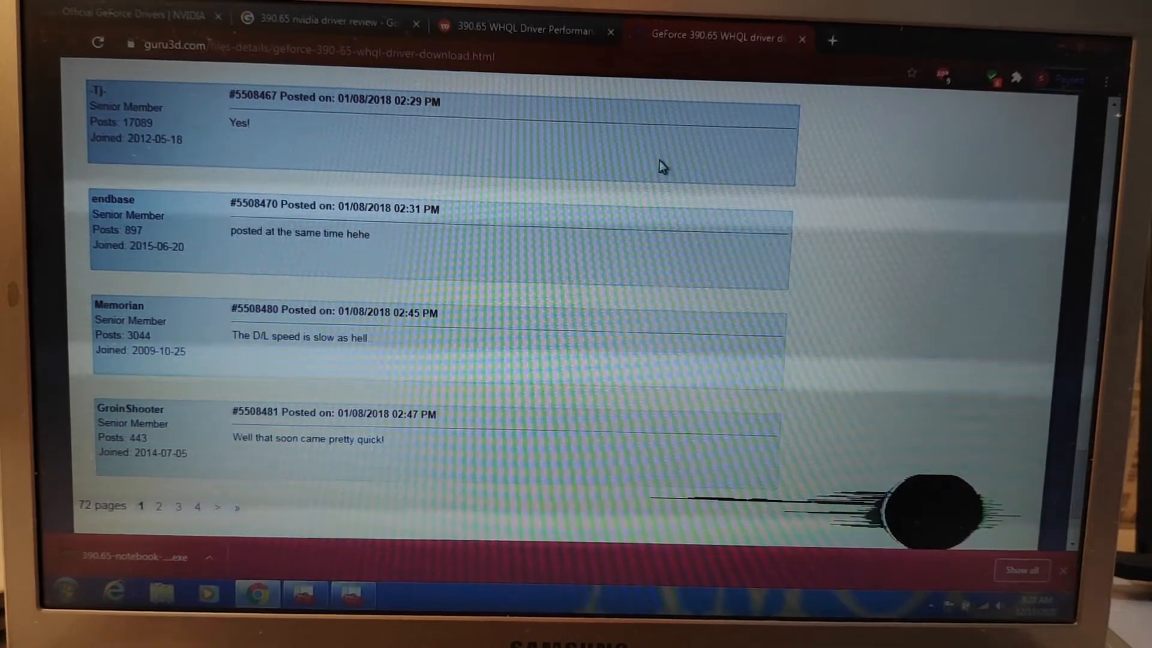
click(528, 28)
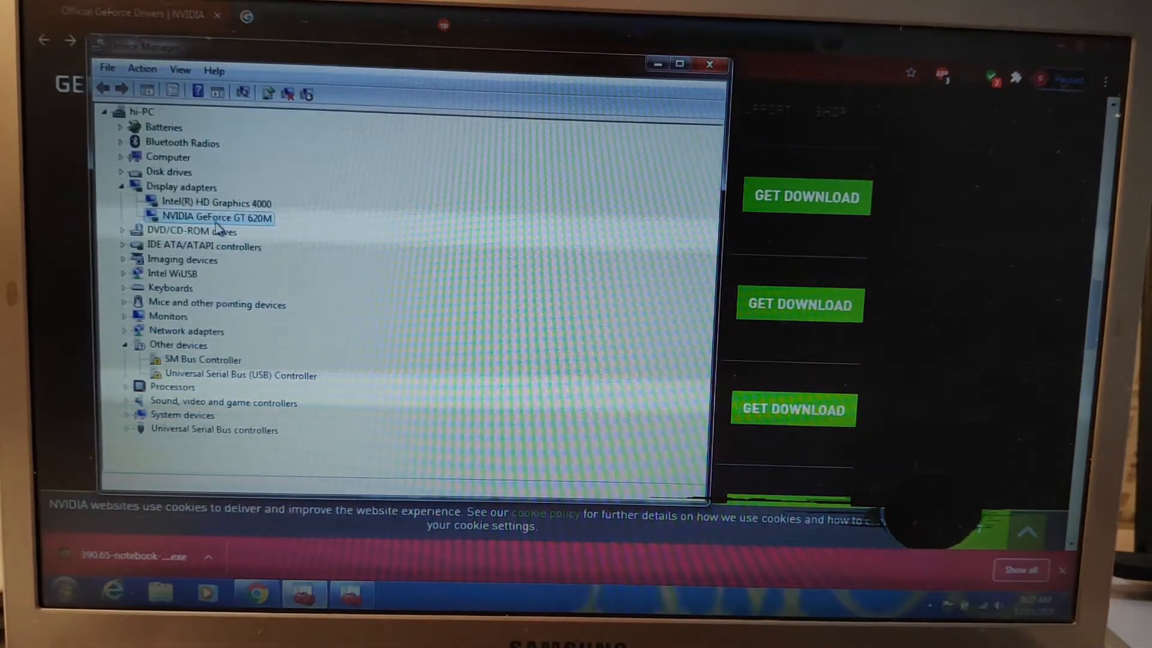
Begin uninstalling the NVIDIA GeForce GT 620M display adapter, then cancel the confirmation
right_click(210, 217)
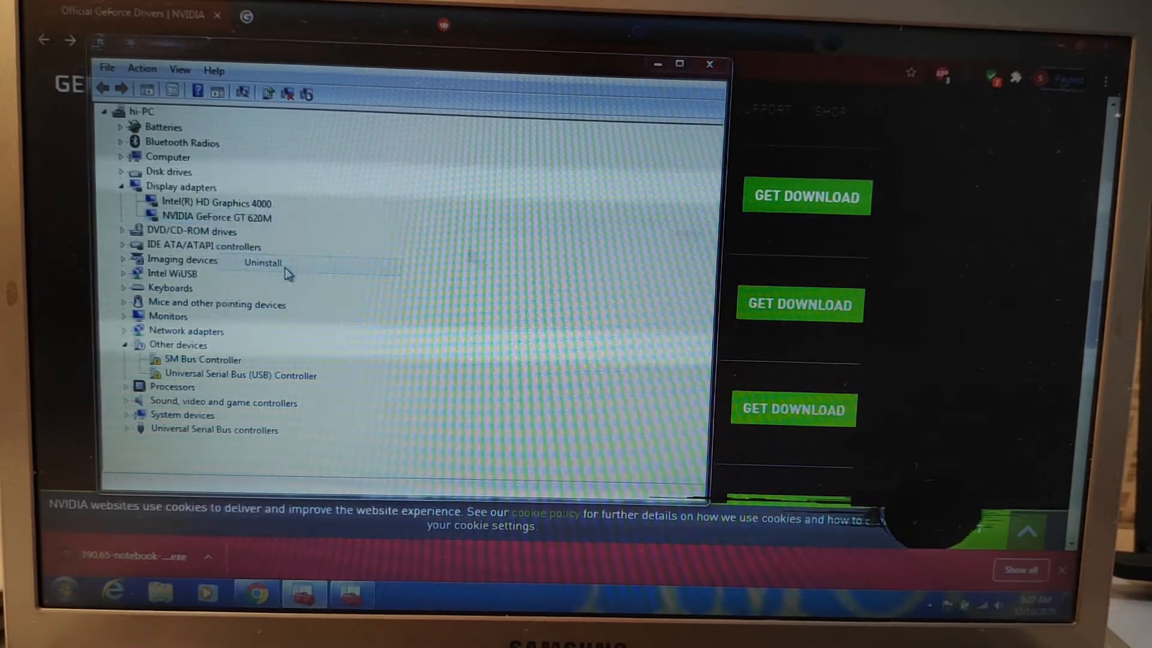
click(262, 262)
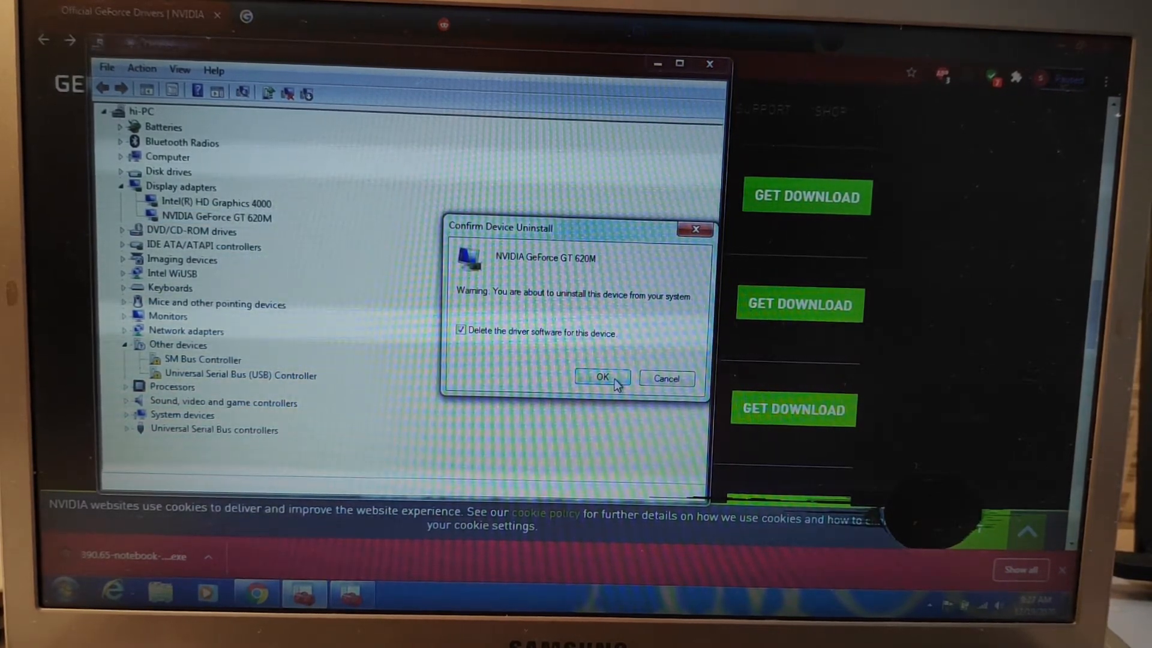
mouse_move(658, 388)
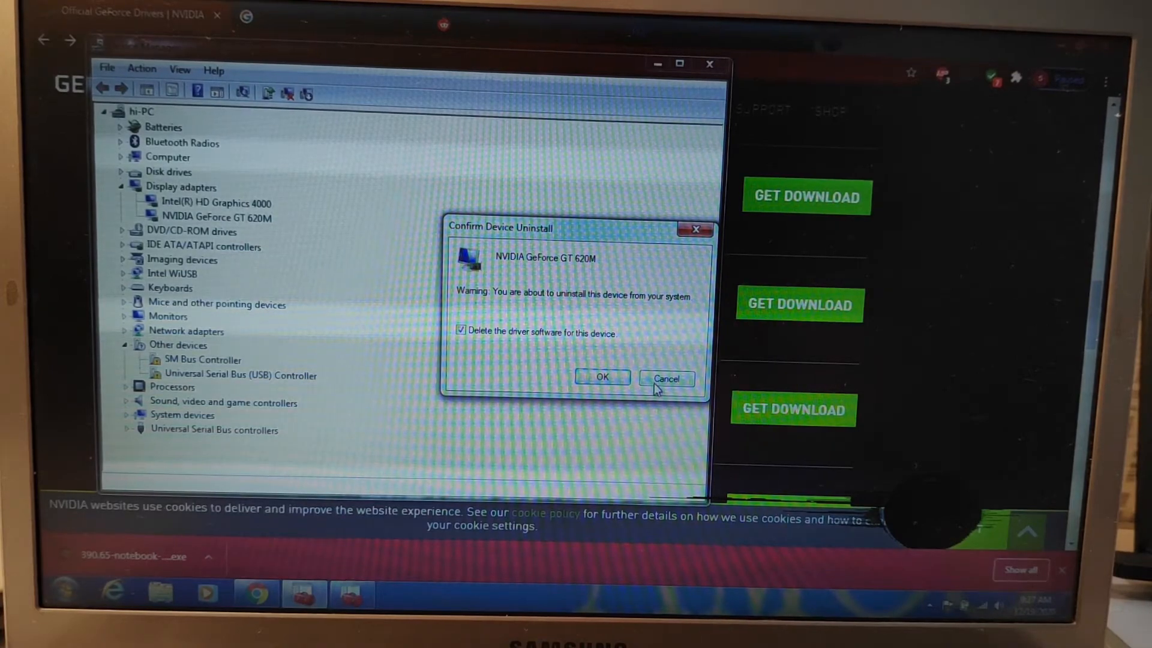
click(668, 378)
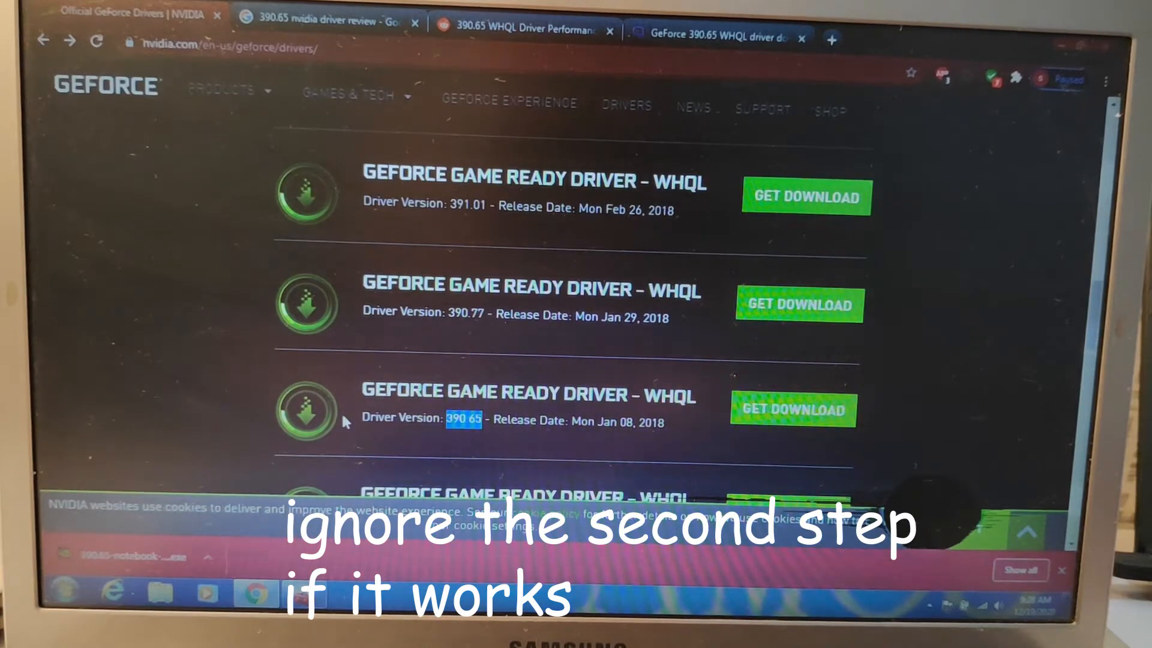
mouse_move(318, 363)
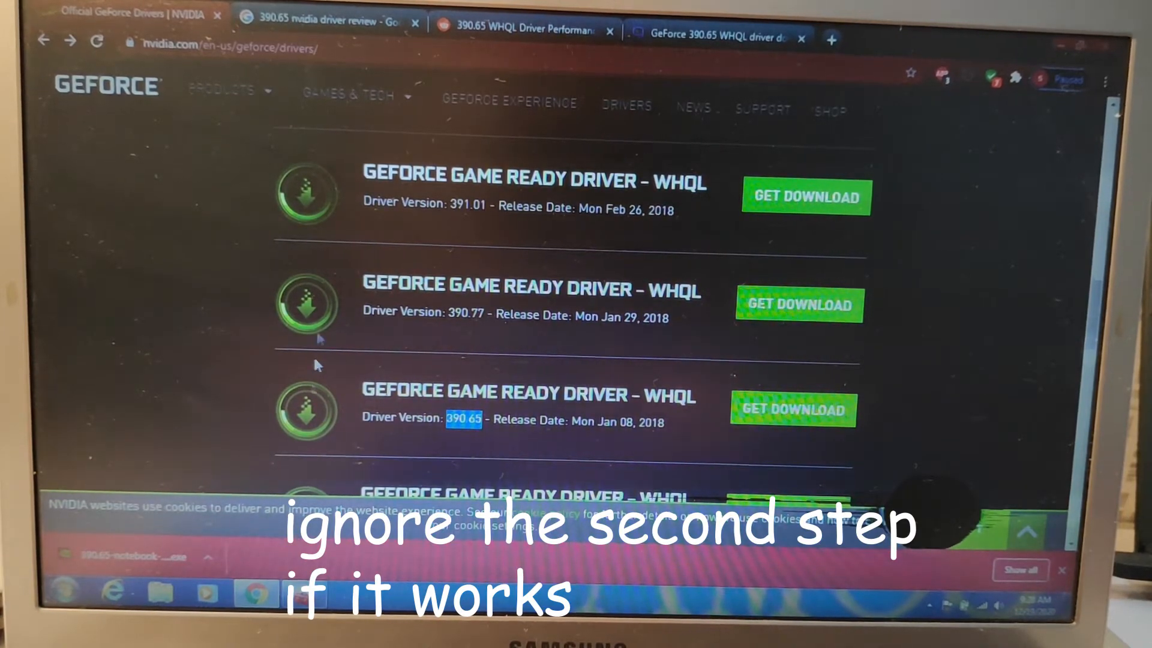
Search Google for 'ddu' to reach Guru3D's Display Driver Uninstaller download page
click(326, 19)
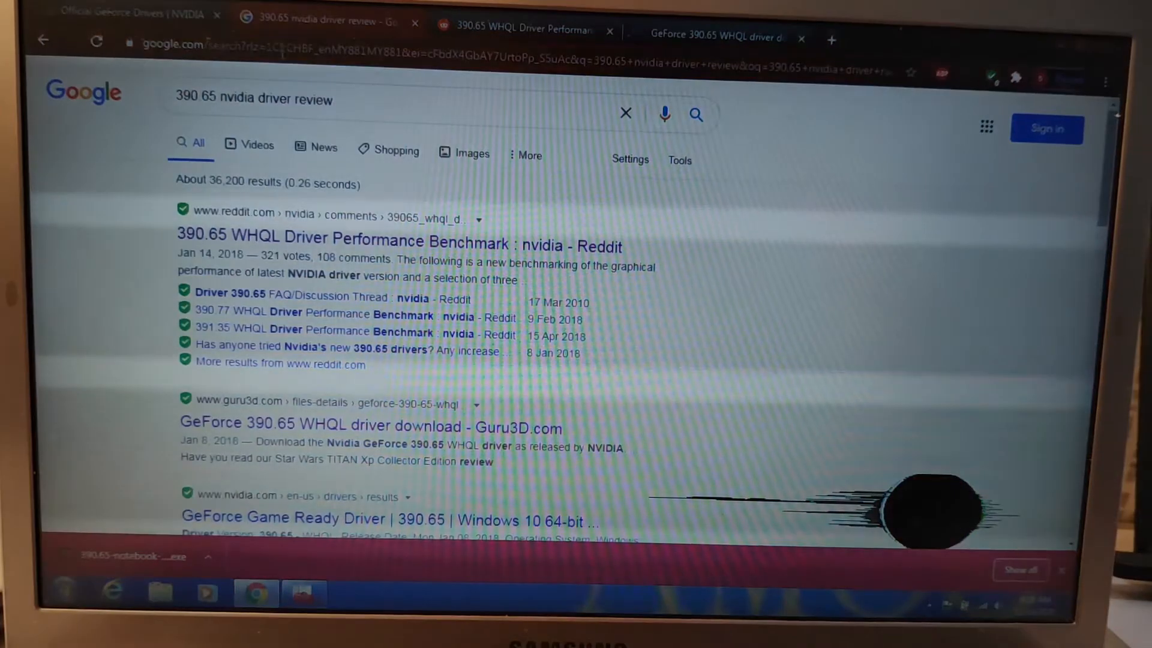
text(ddu)
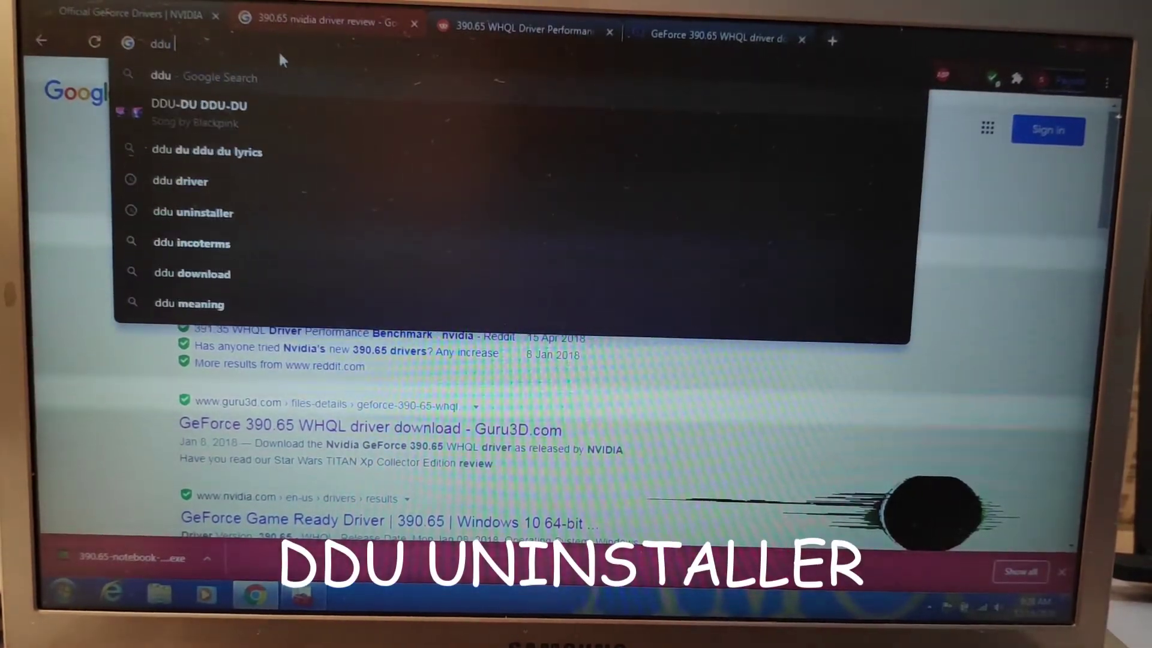
click(192, 213)
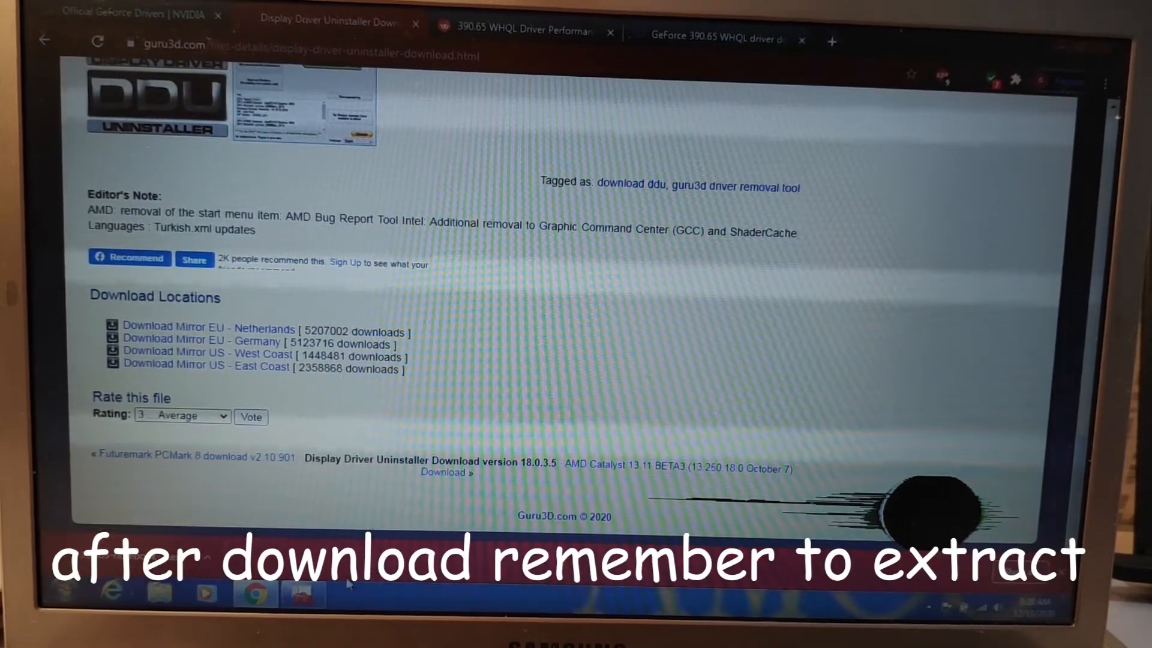
Launch msconfig from Start and enable Safe boot on the Boot settings
click(62, 600)
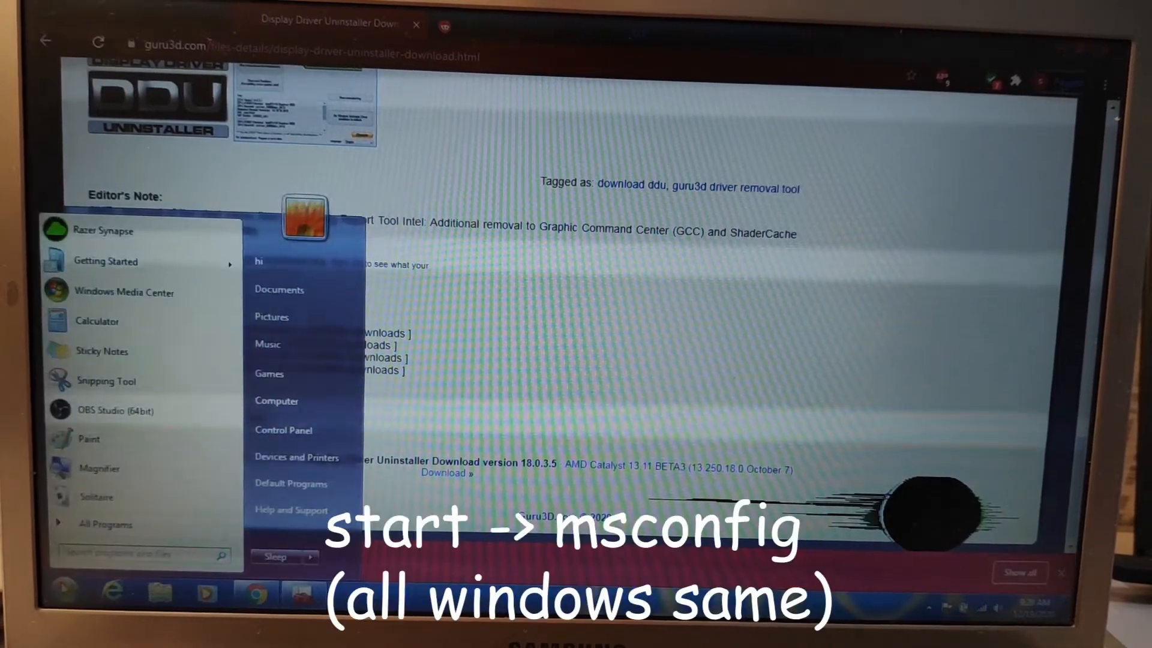
text(msconfig)
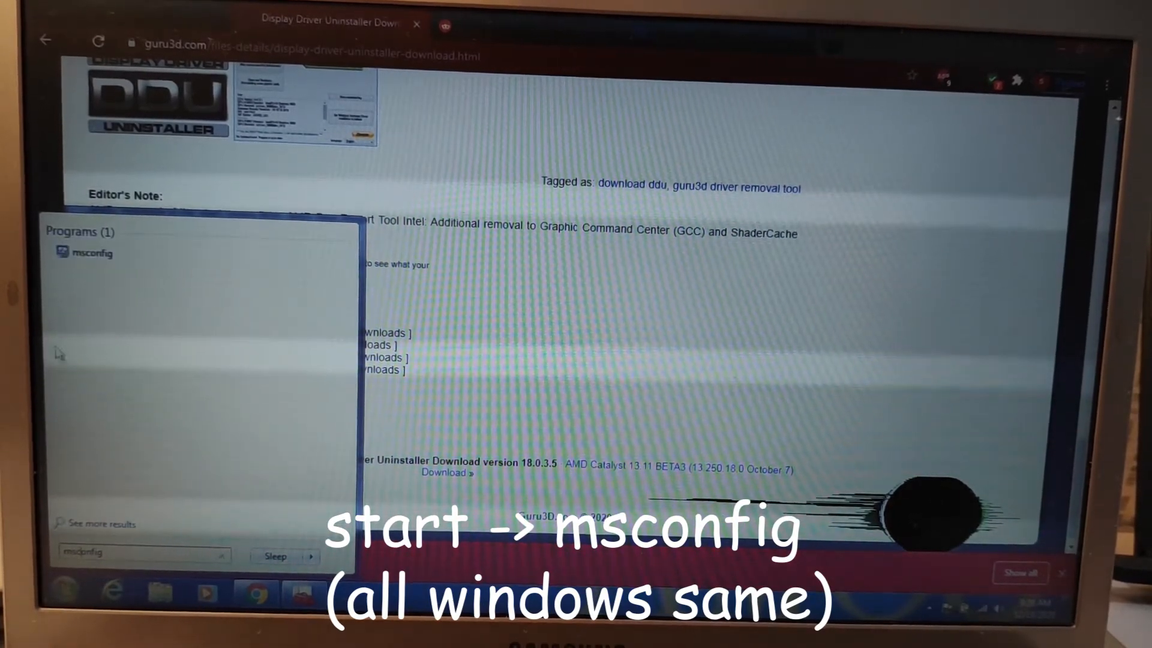
click(84, 252)
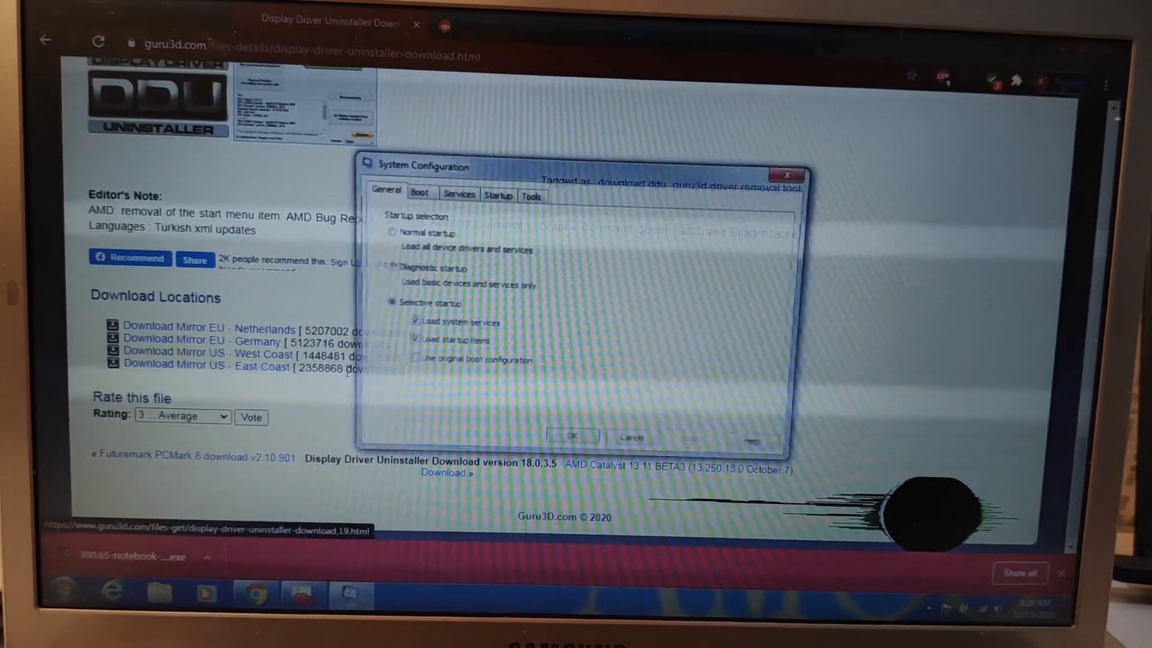
click(421, 192)
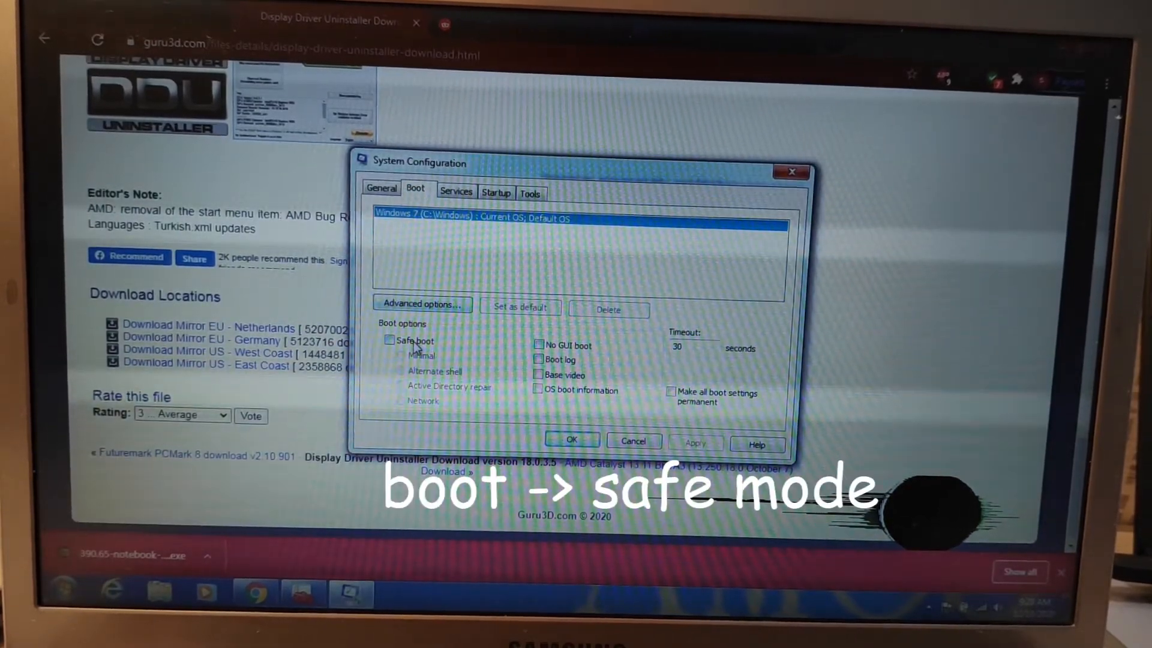
click(571, 440)
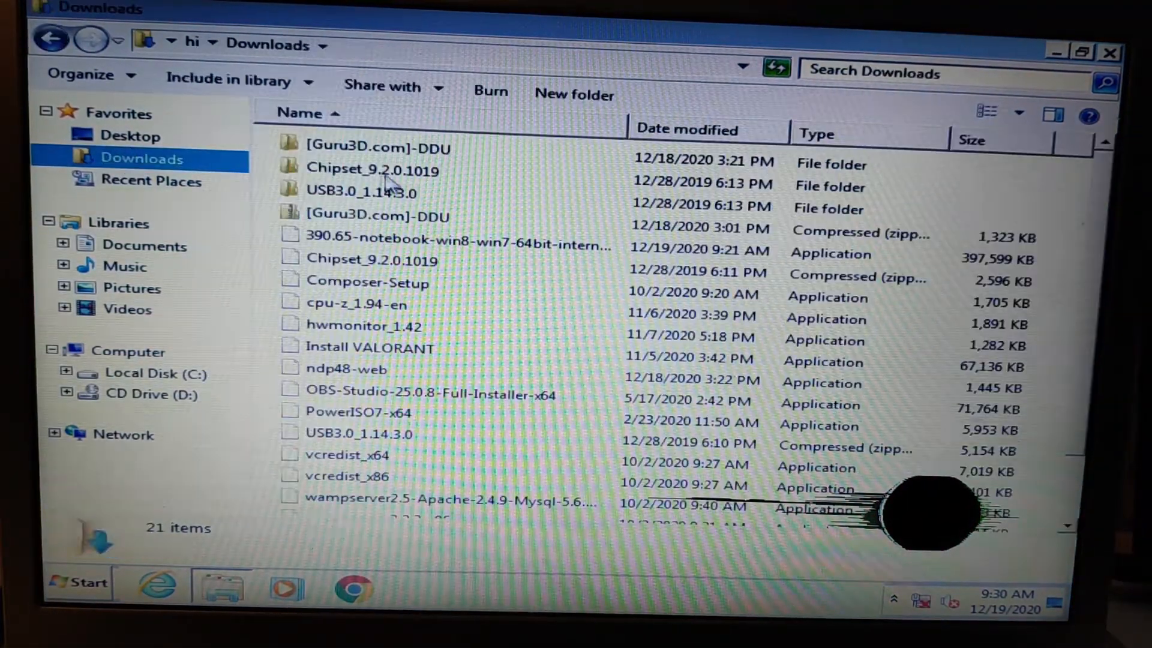
Run Display Driver Uninstaller.exe from the extracted [Guru3D.com]-DDU folder, allowing the security warning
double_click(375, 148)
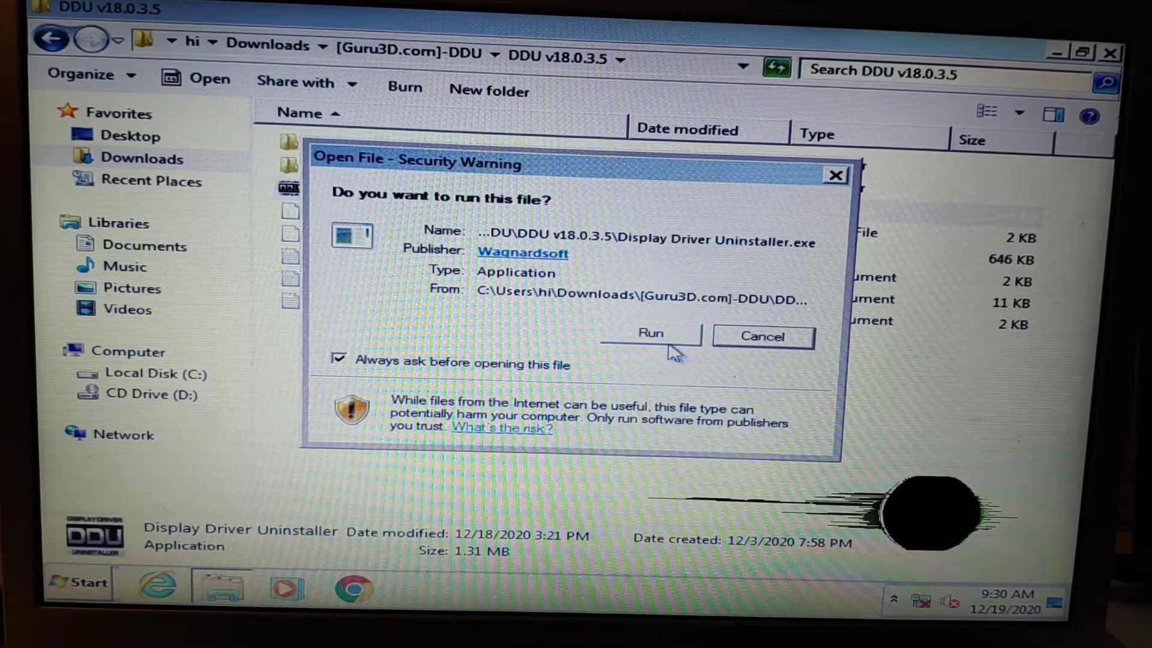
click(650, 333)
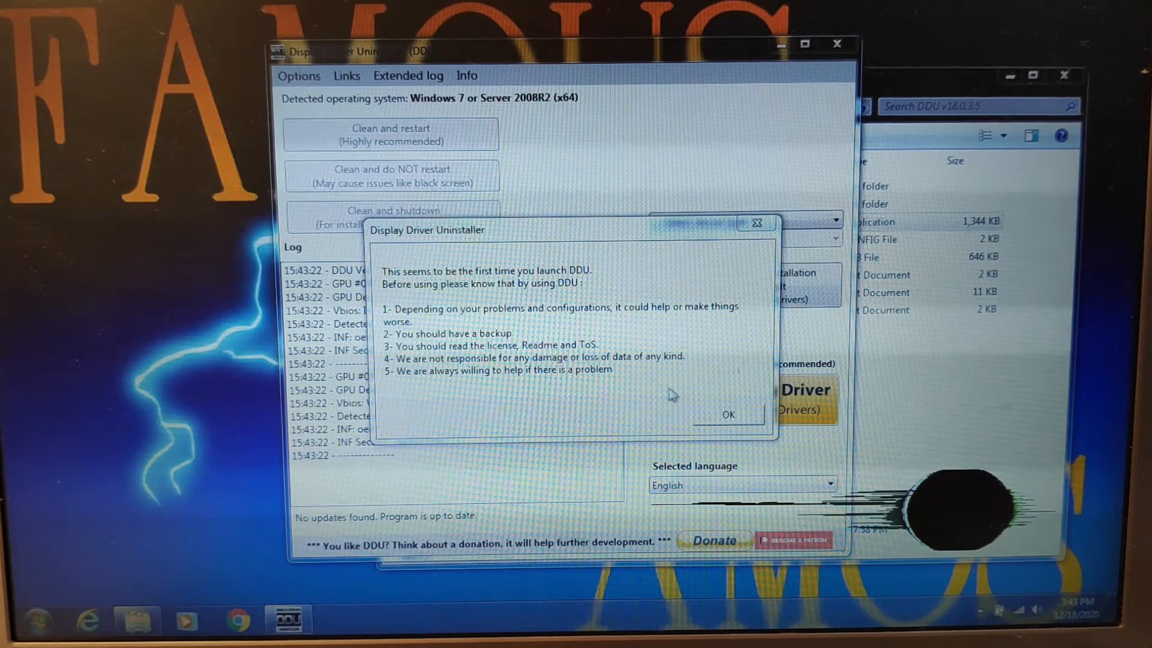
Accept the disclaimer, choose GPU as device type, and run Clean and restart
click(728, 414)
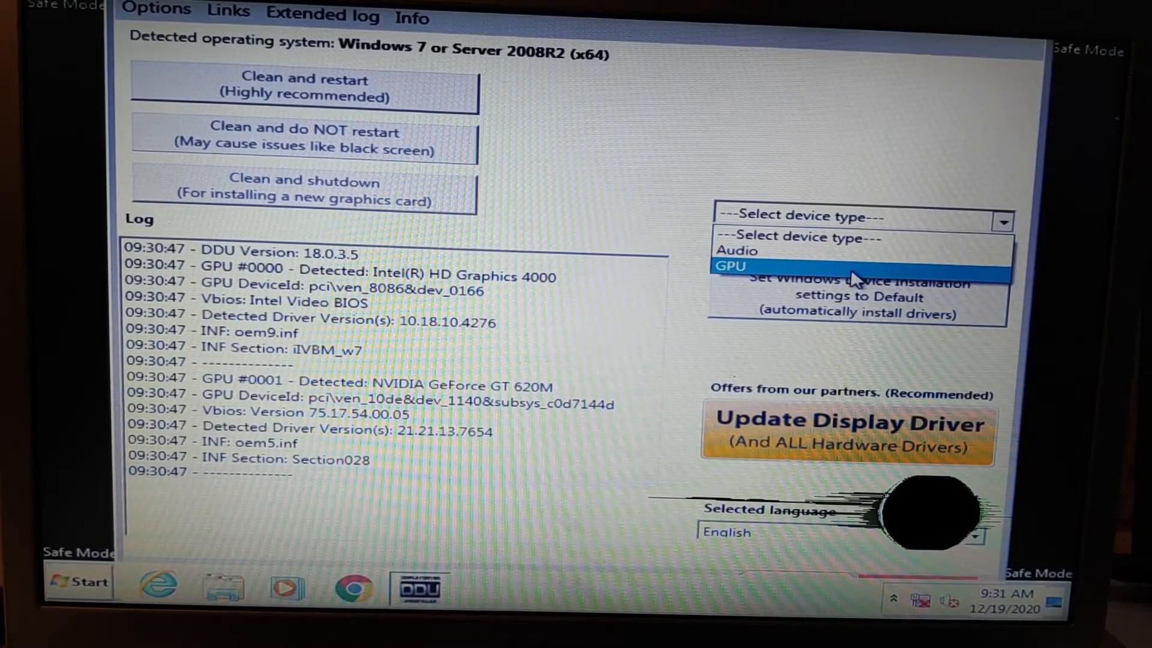
click(732, 265)
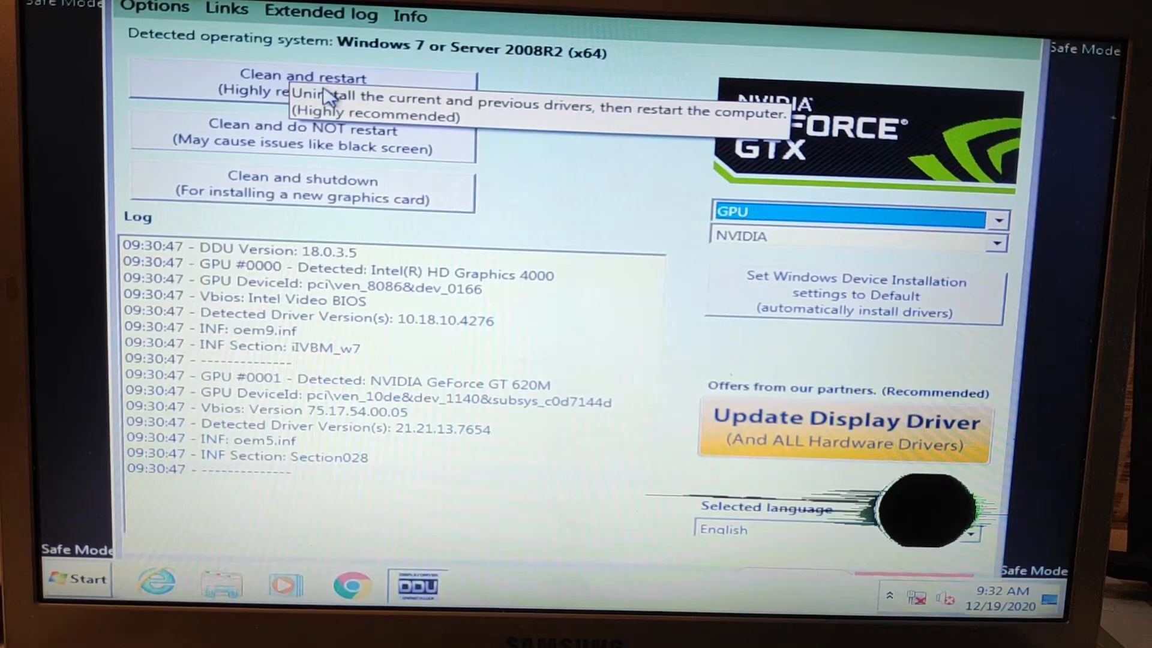
click(307, 84)
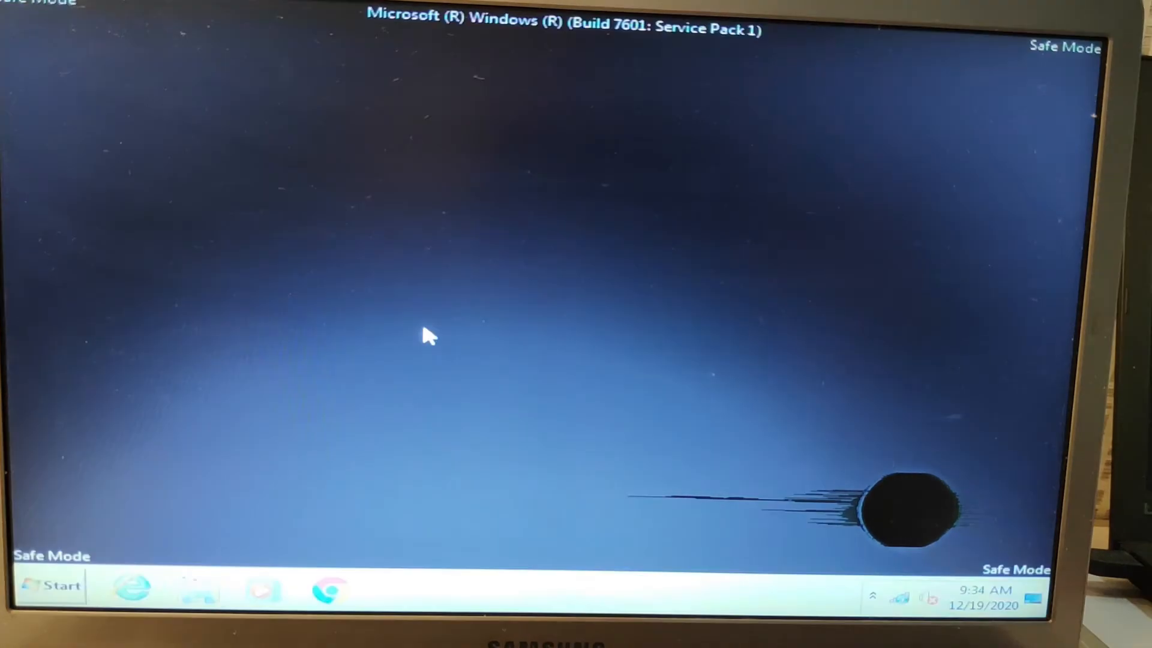
Untick Safe boot on msconfig's Boot tab and exit without restarting
click(50, 585)
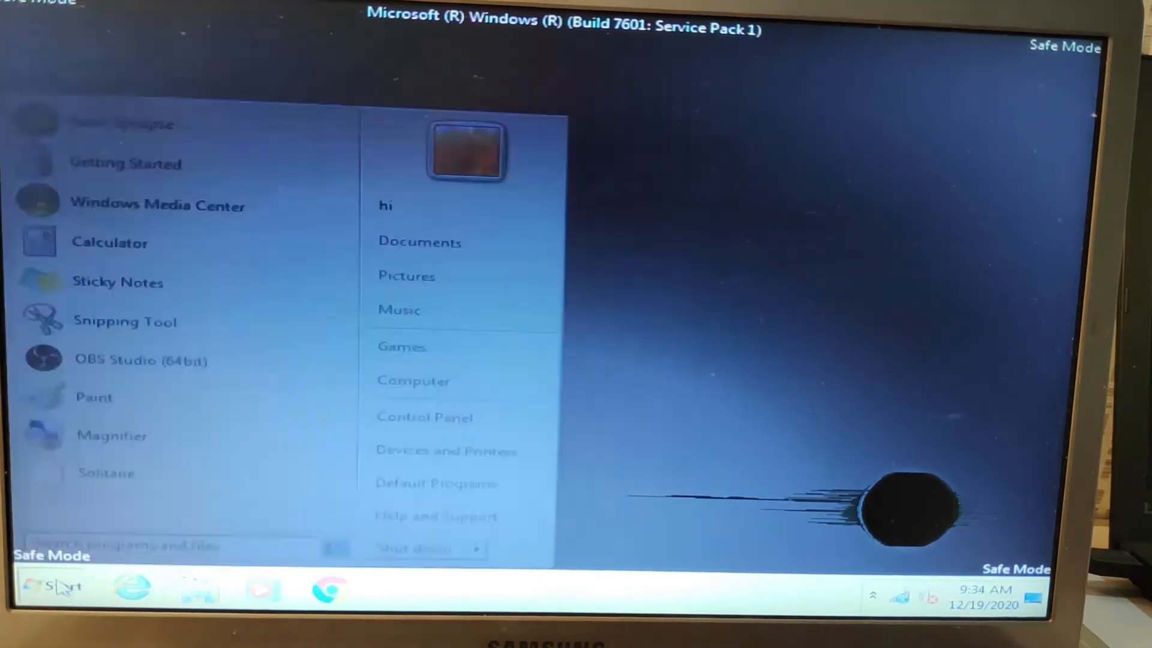
text(mso)
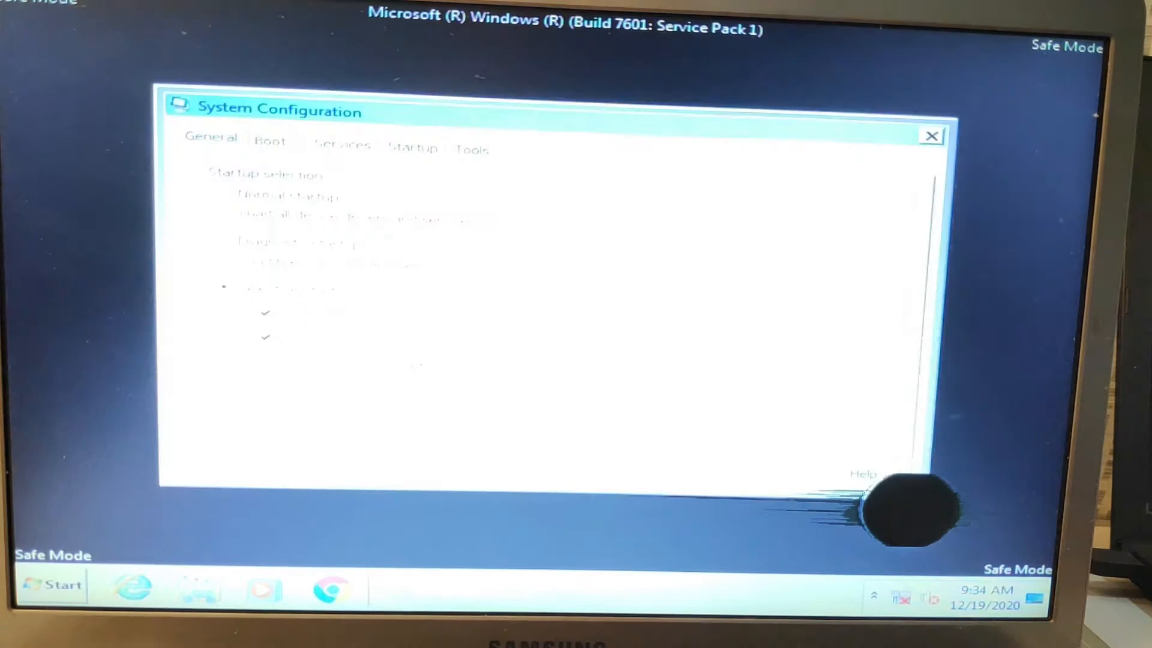
click(272, 141)
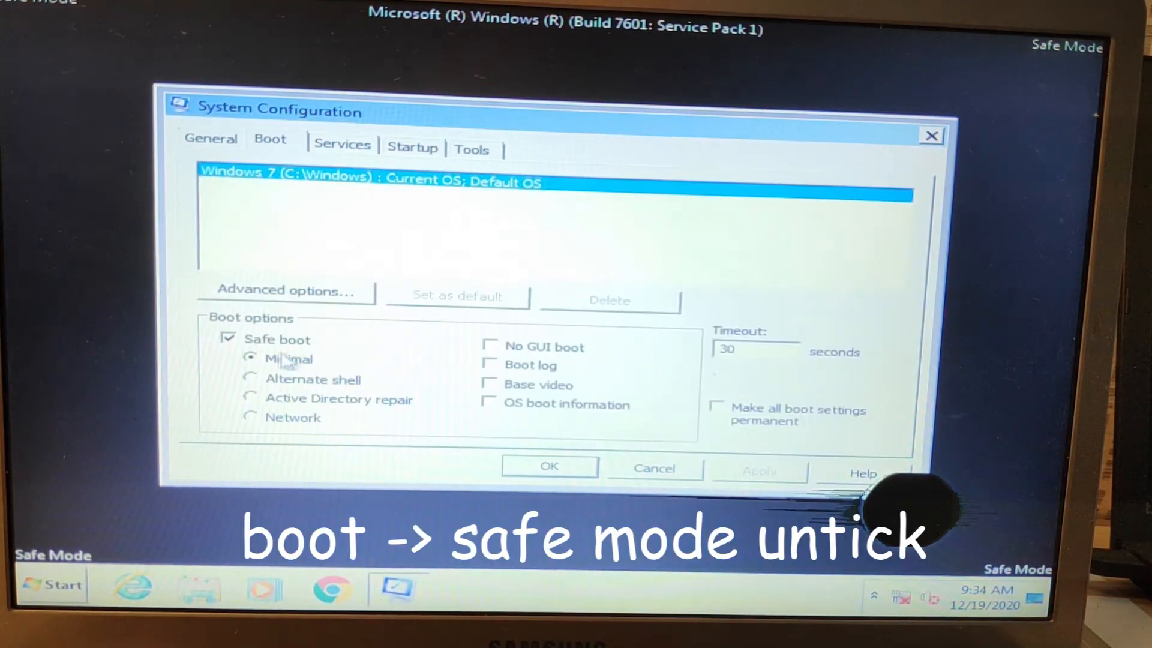
click(550, 465)
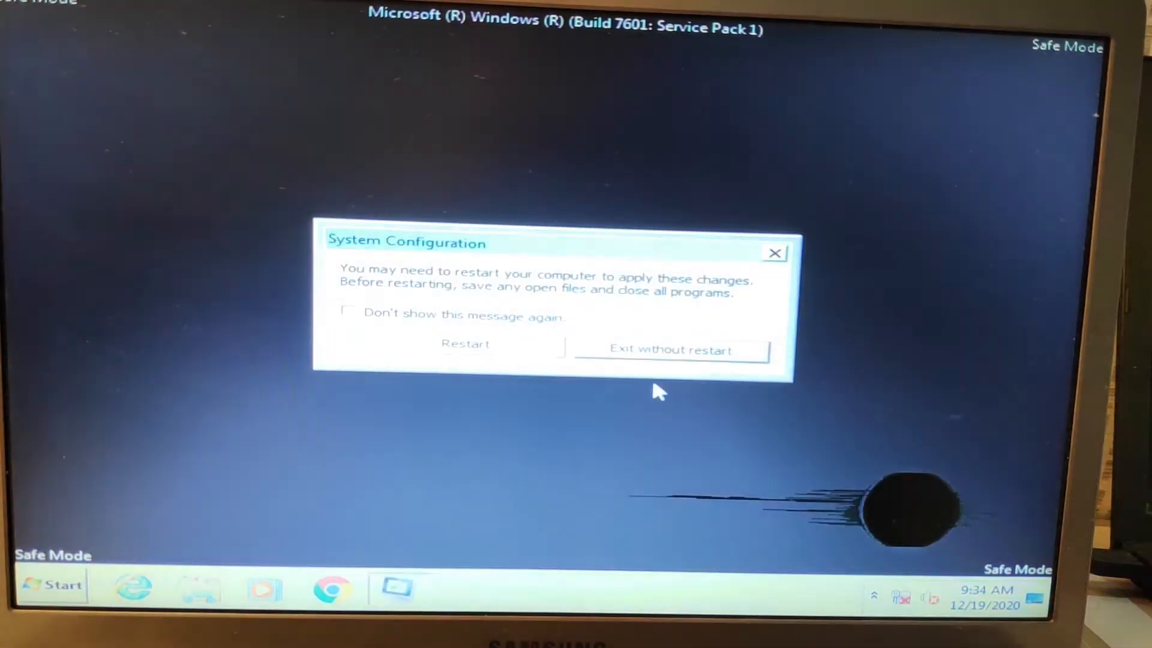
click(668, 350)
text(devi)
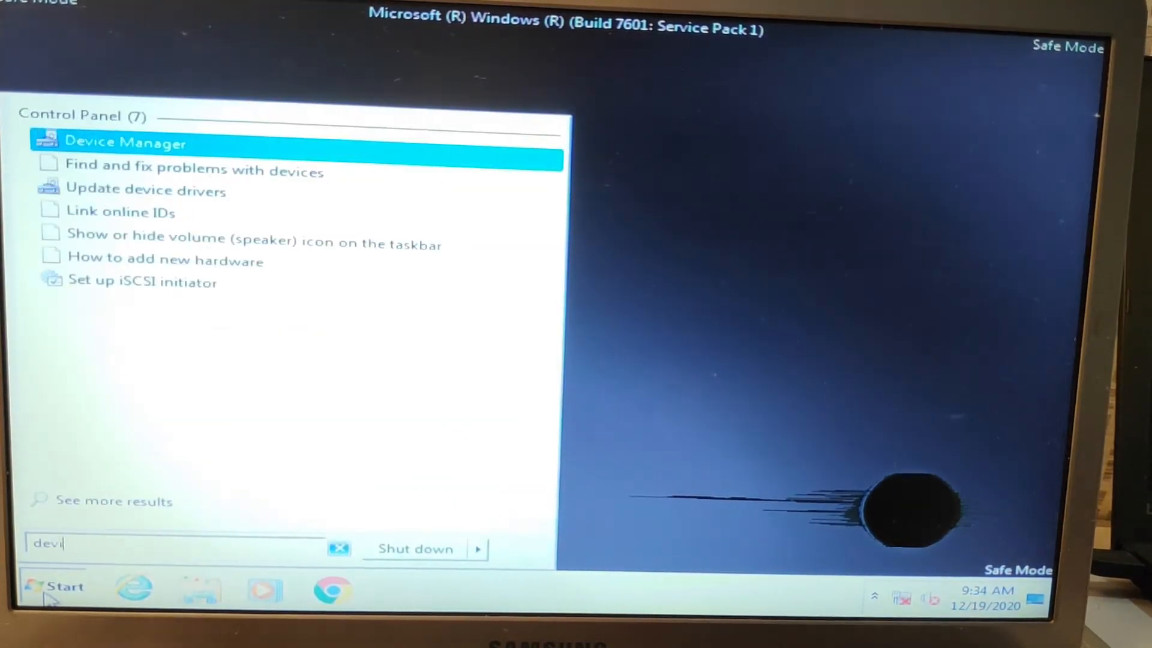
Check Device Manager shows the graphics card without a driver, then restart Windows normally
click(123, 142)
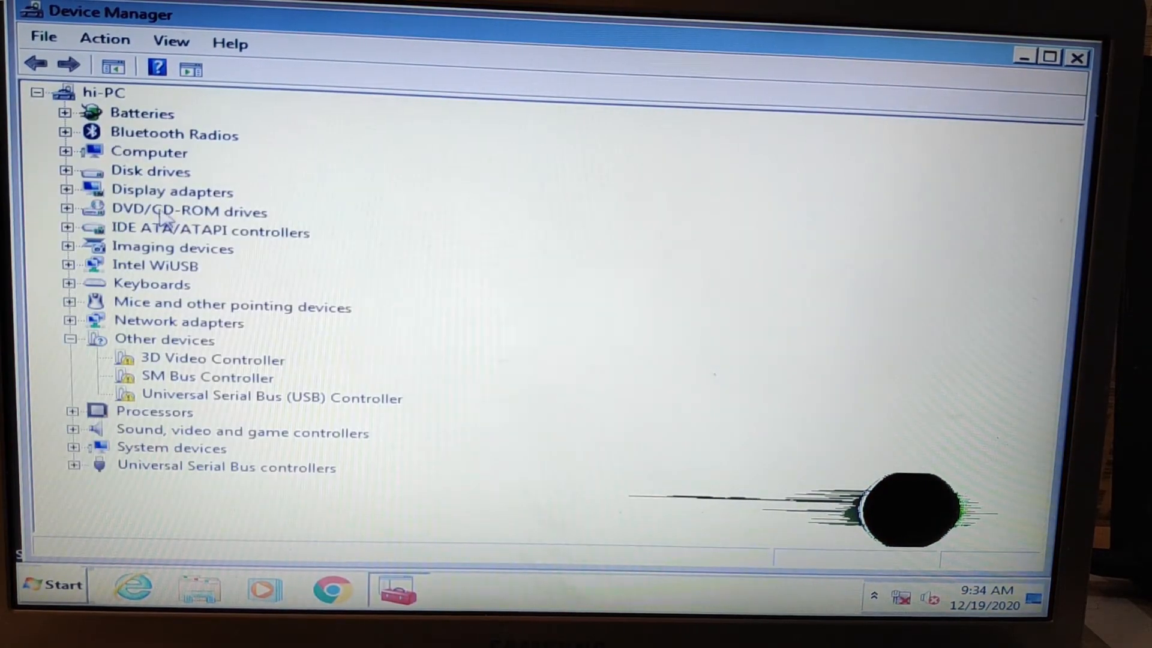
click(68, 192)
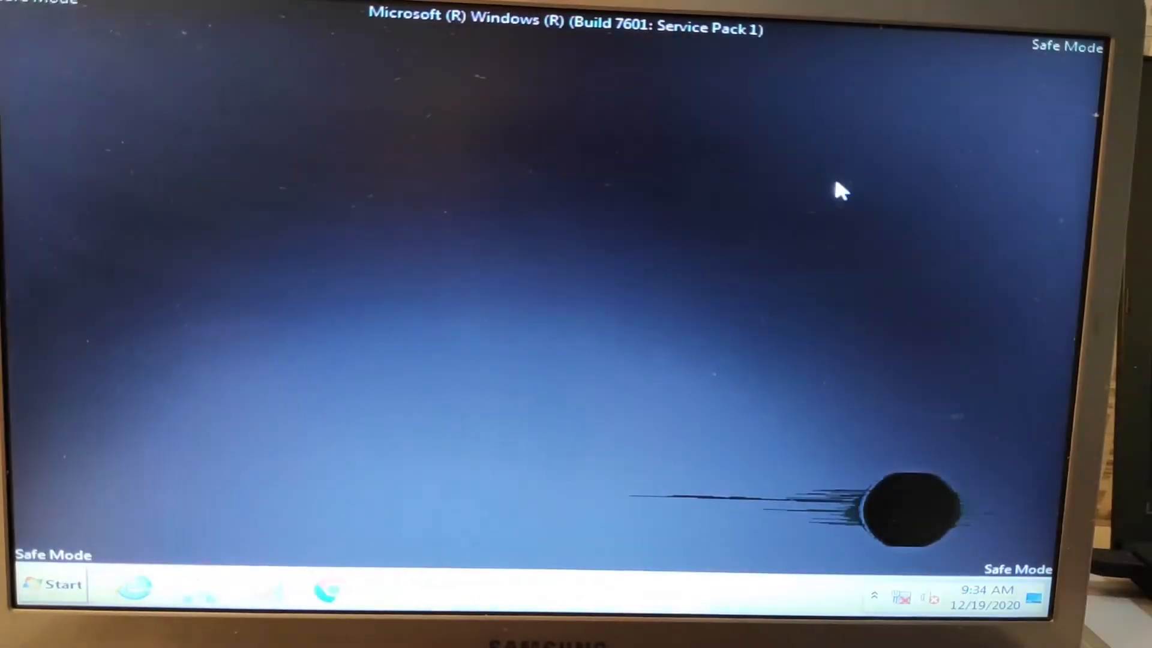
click(50, 585)
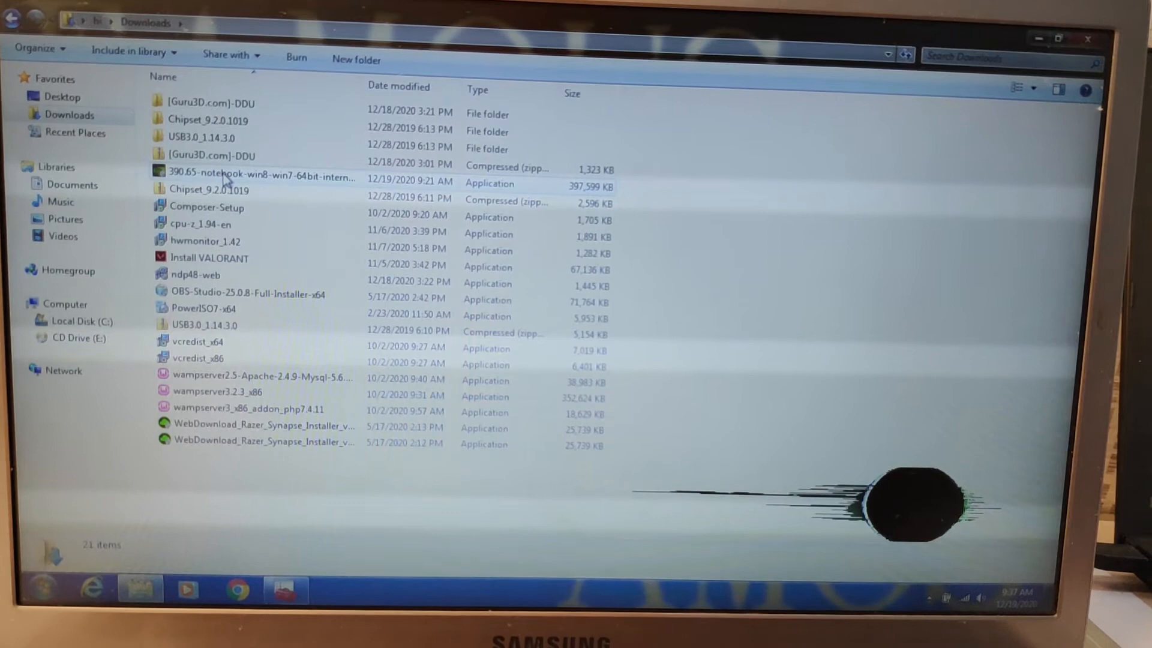
Run the 390.65-notebook-win8-win7-64bit installer from Downloads and allow the UAC prompt
click(238, 180)
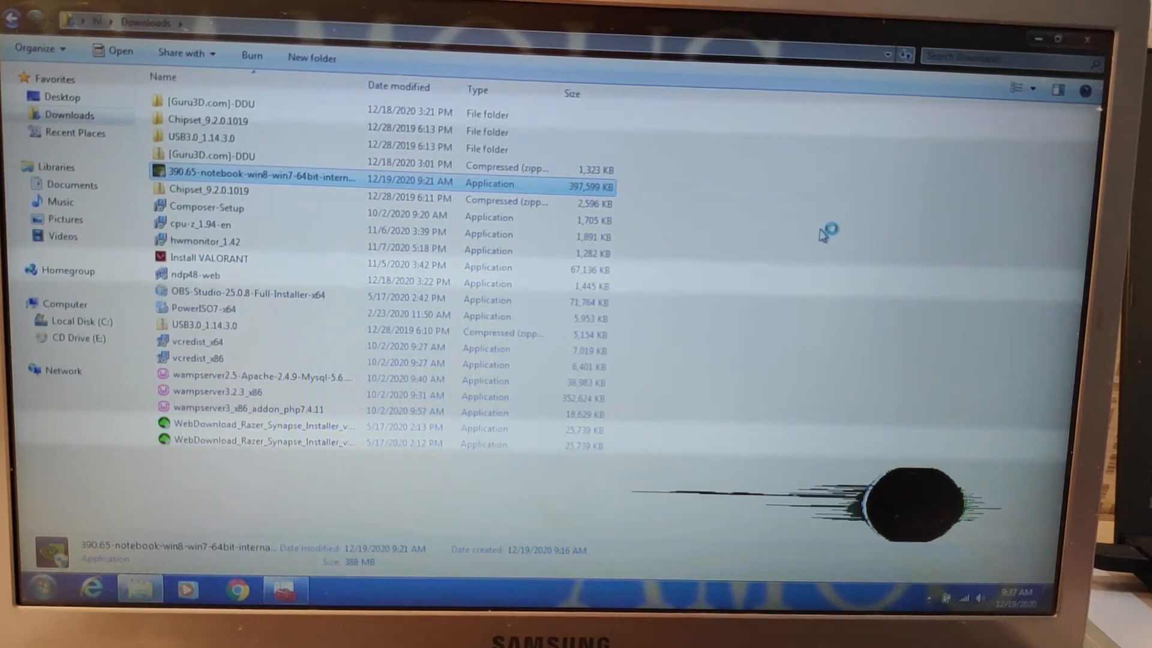
double_click(255, 177)
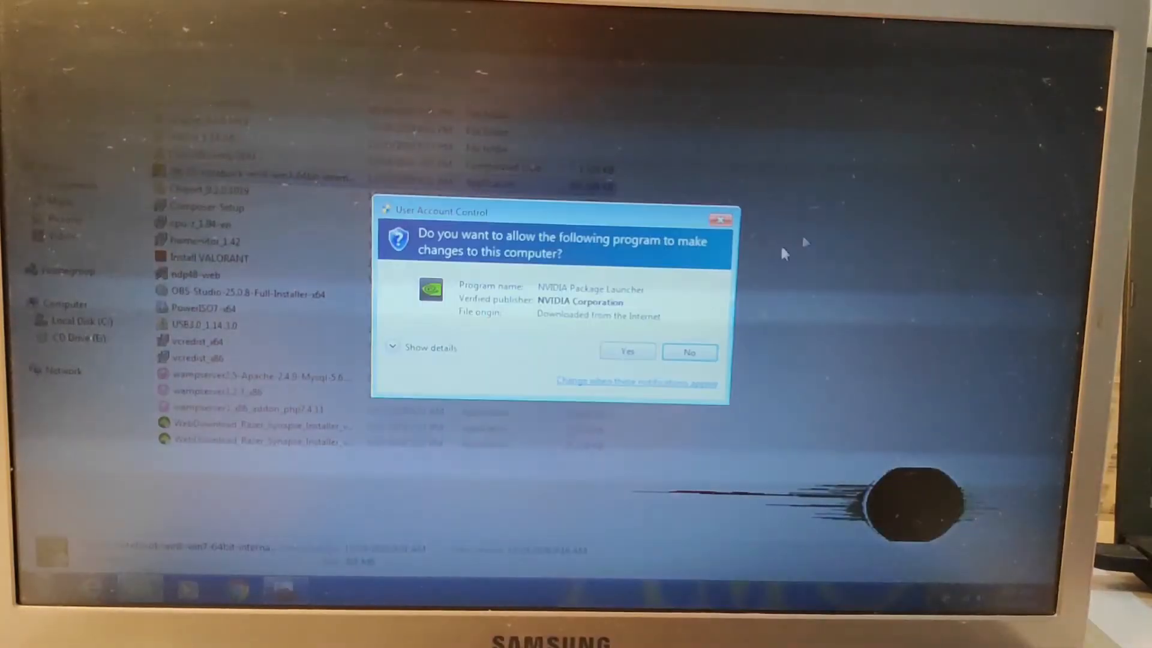
click(628, 352)
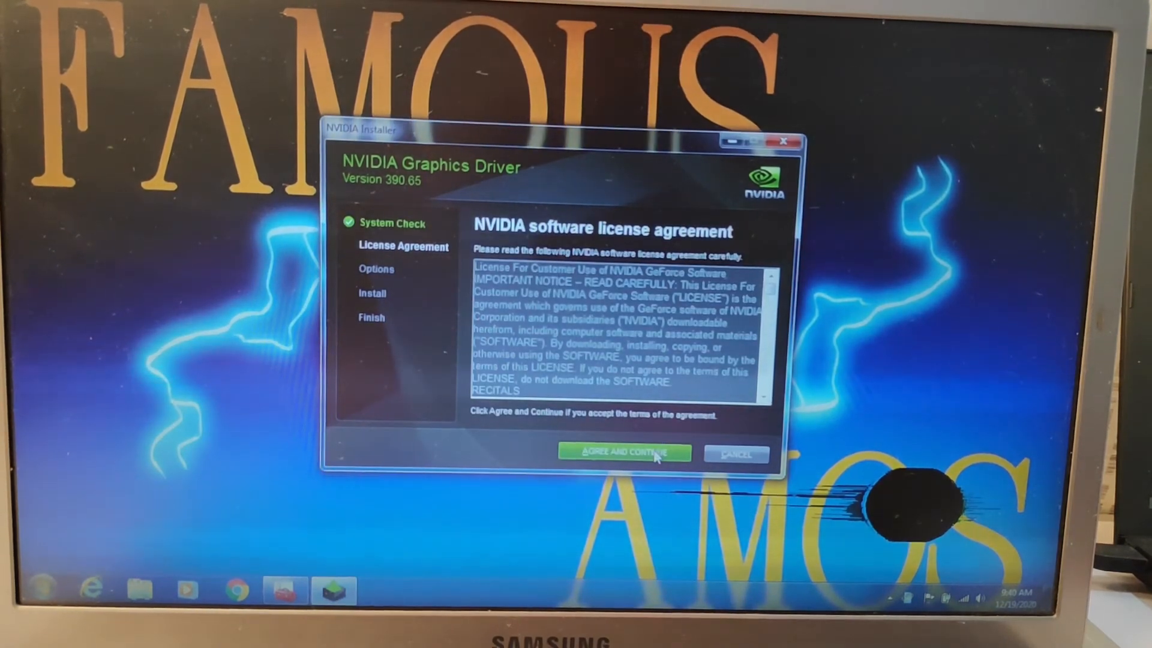
Agree to the NVIDIA license and let the 390.65 driver install to completion
click(625, 452)
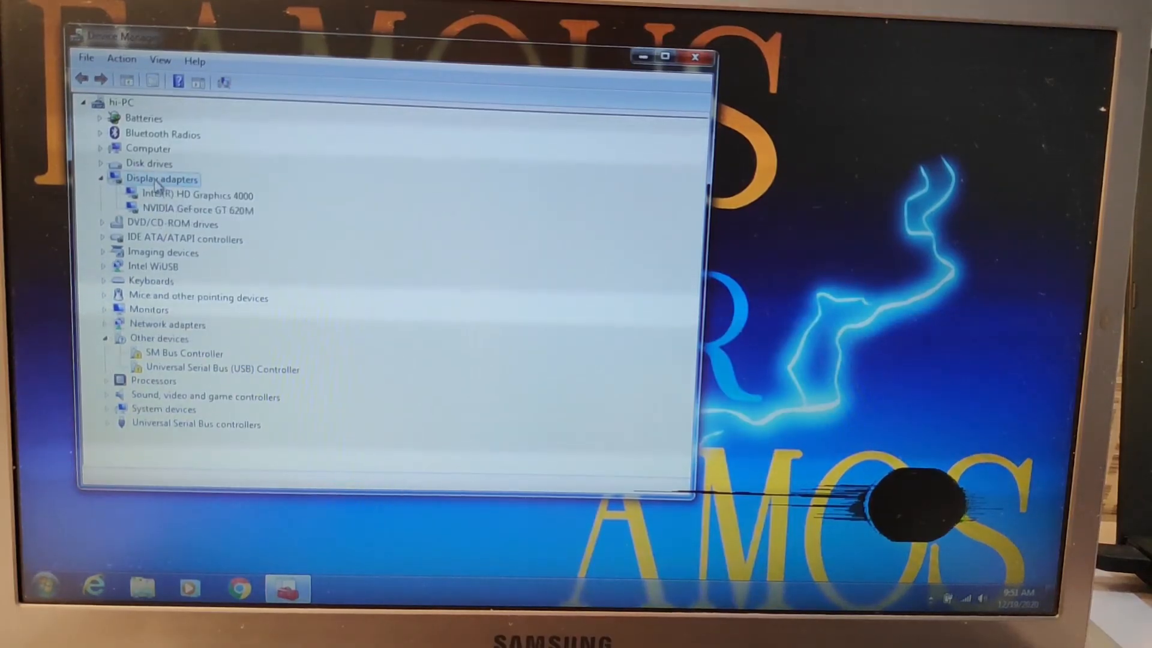
Confirm NVIDIA GeForce GT 620M's Properties report the device working properly
click(196, 208)
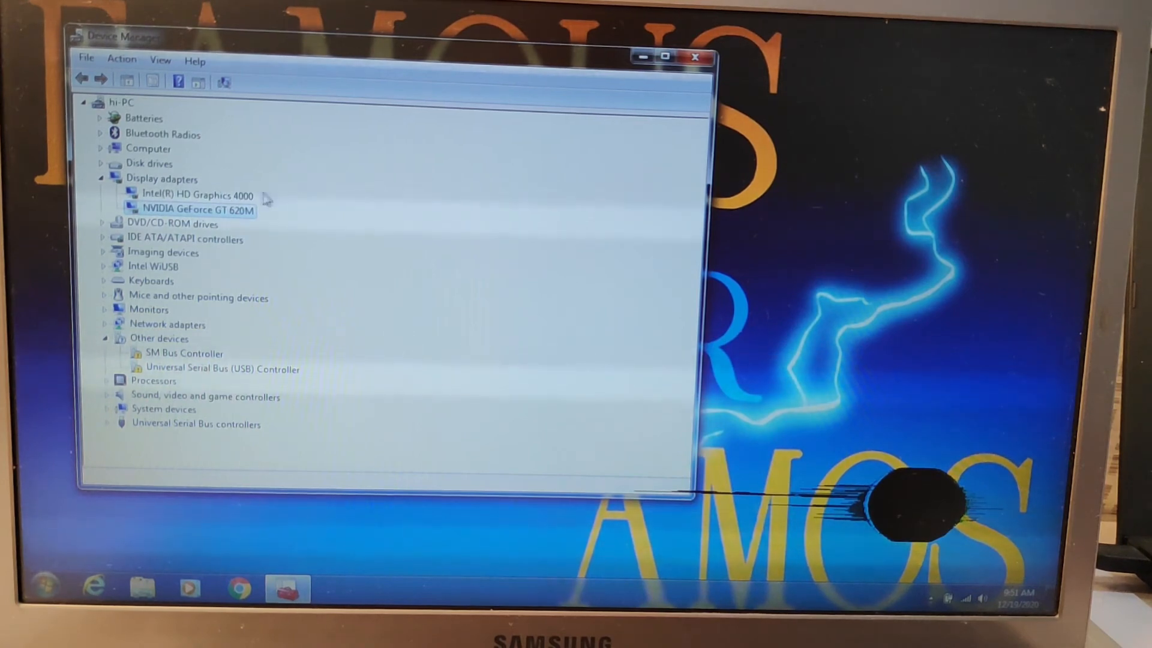
double_click(192, 209)
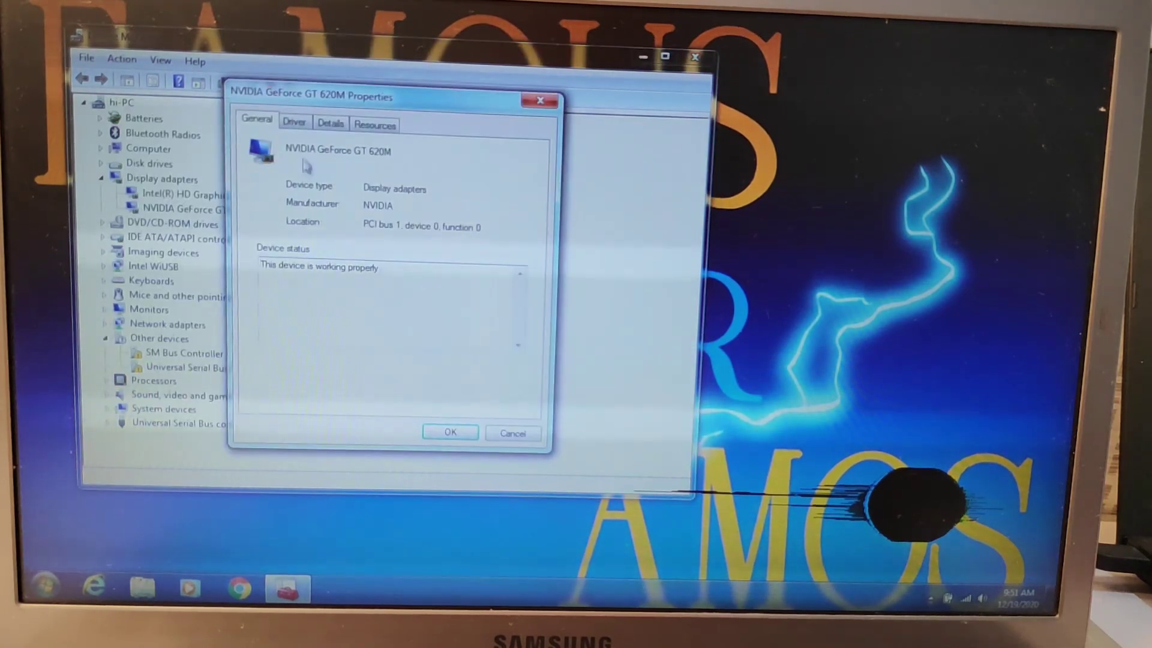
click(294, 122)
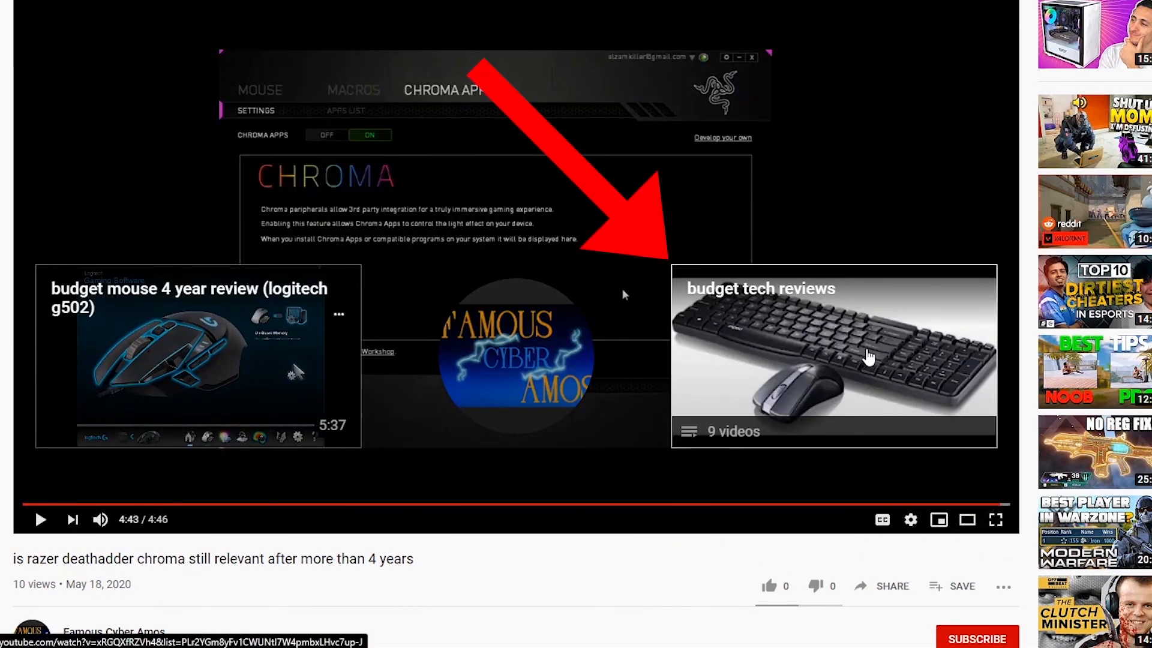
Play the budget tech reviews playlist from the end-screen card, starting the RAPOO x1800 review
click(868, 357)
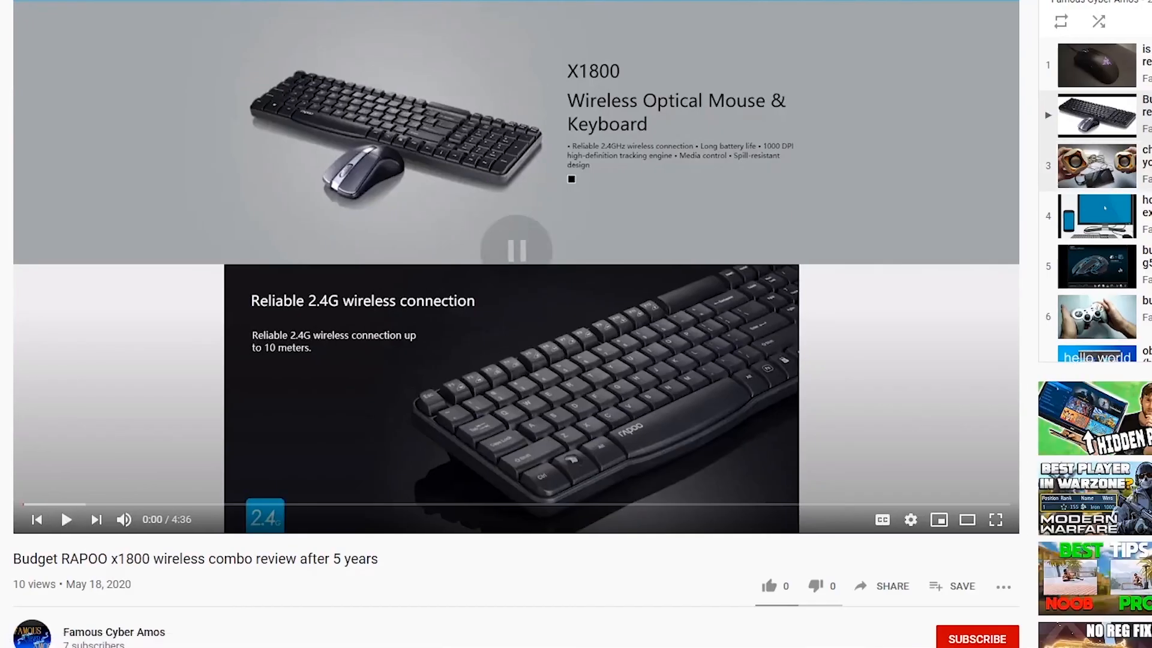